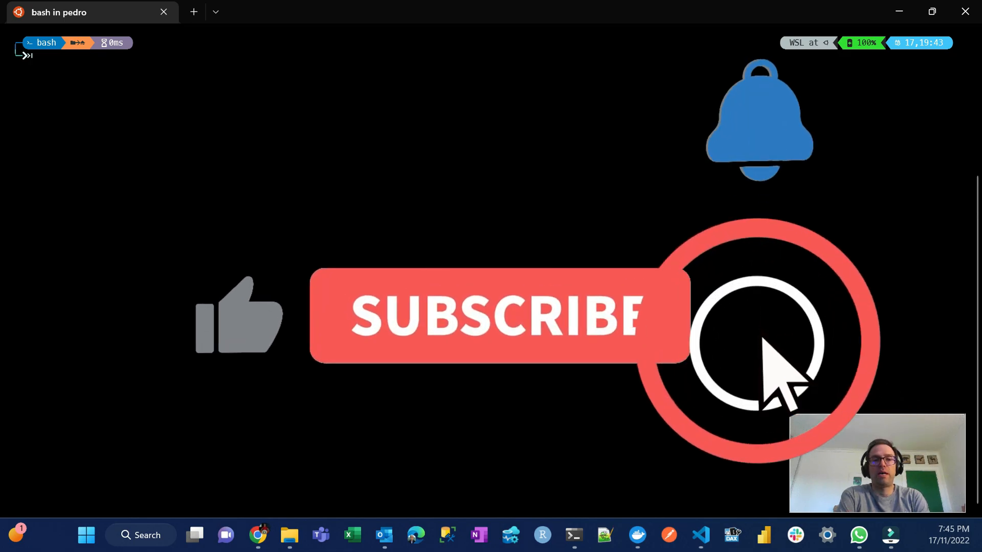
# Step: Run sudo apt update with the password, then confirm sudo apt upgrade with y
pyautogui.click(495, 323)
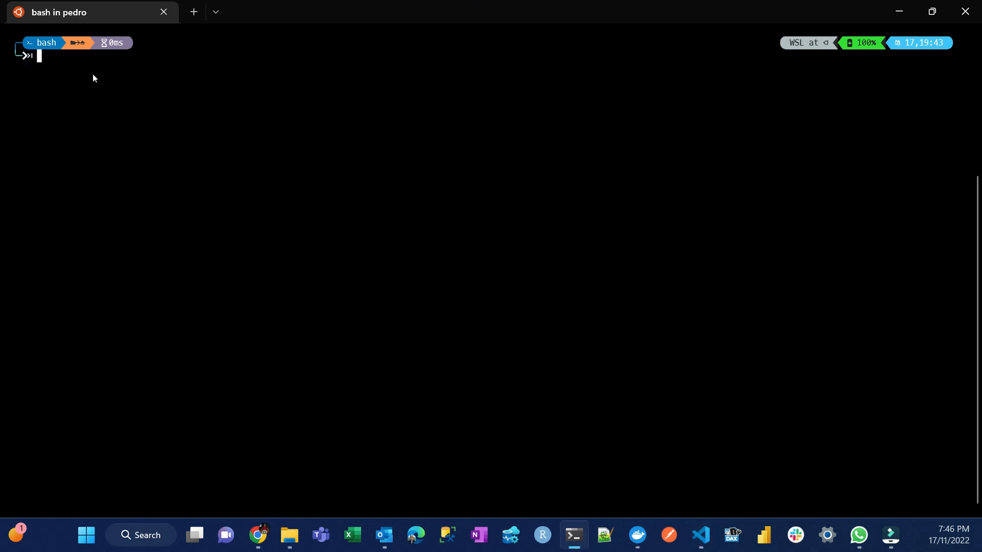
pyautogui.write('sudo apt update')
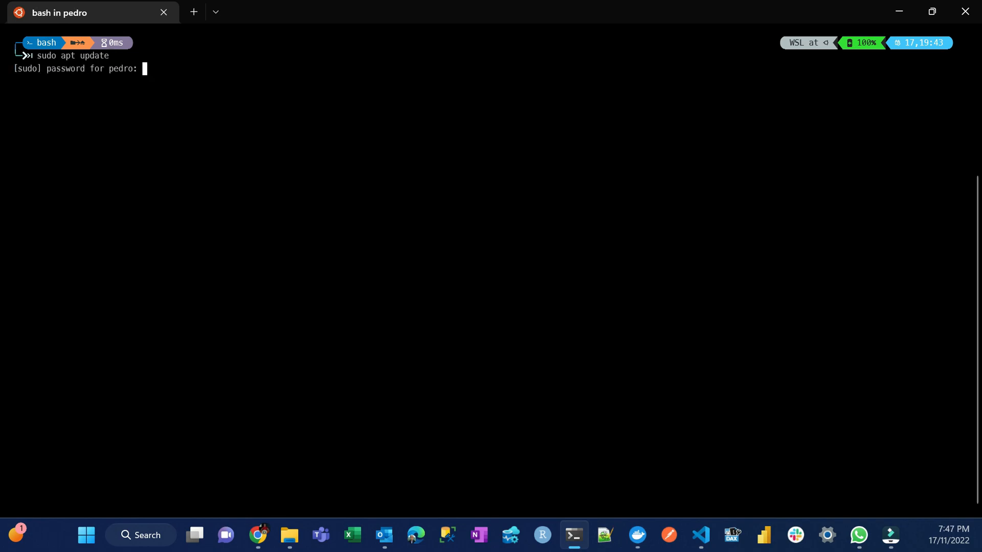
pyautogui.press('Return')
pyautogui.write('sudo apt upgrade')
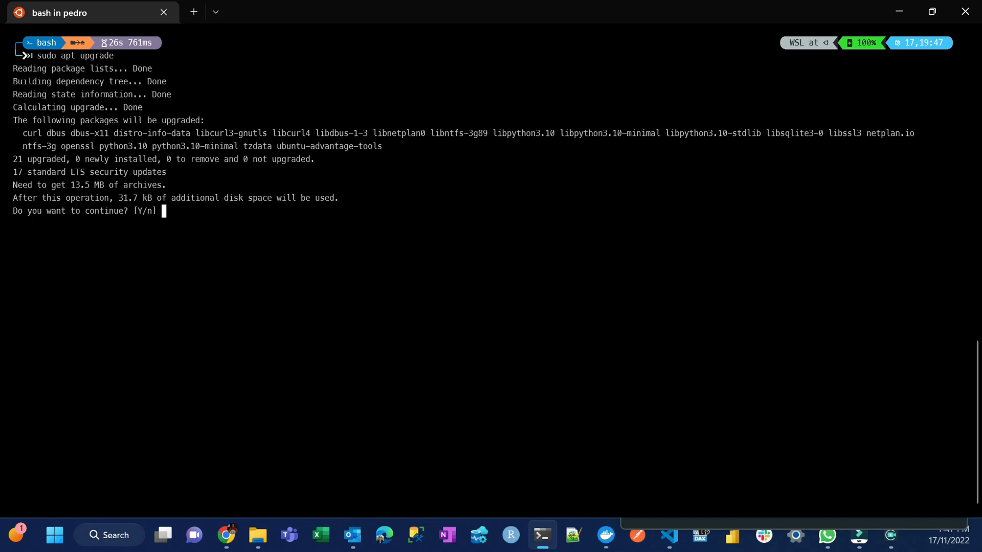
pyautogui.write('y')
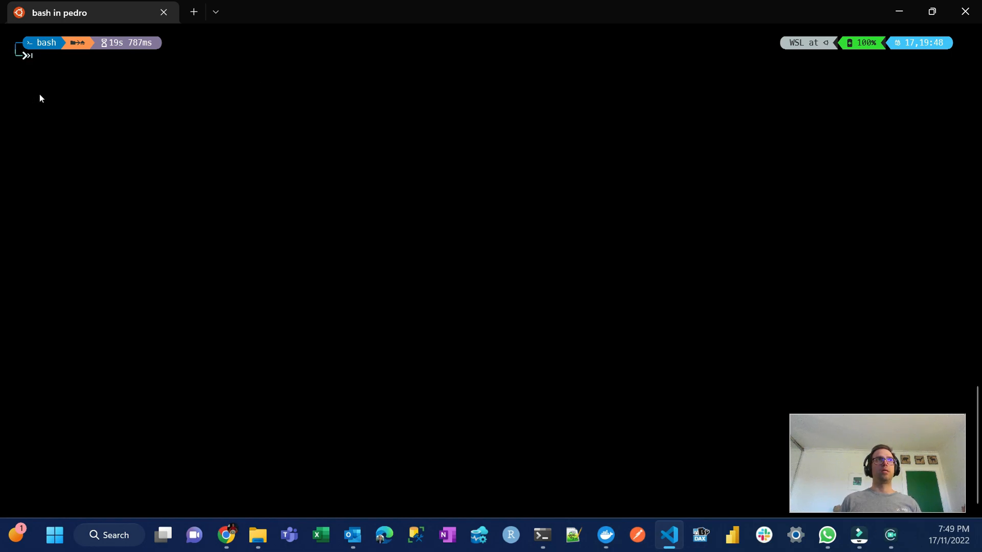
pyautogui.moveTo(41, 72)
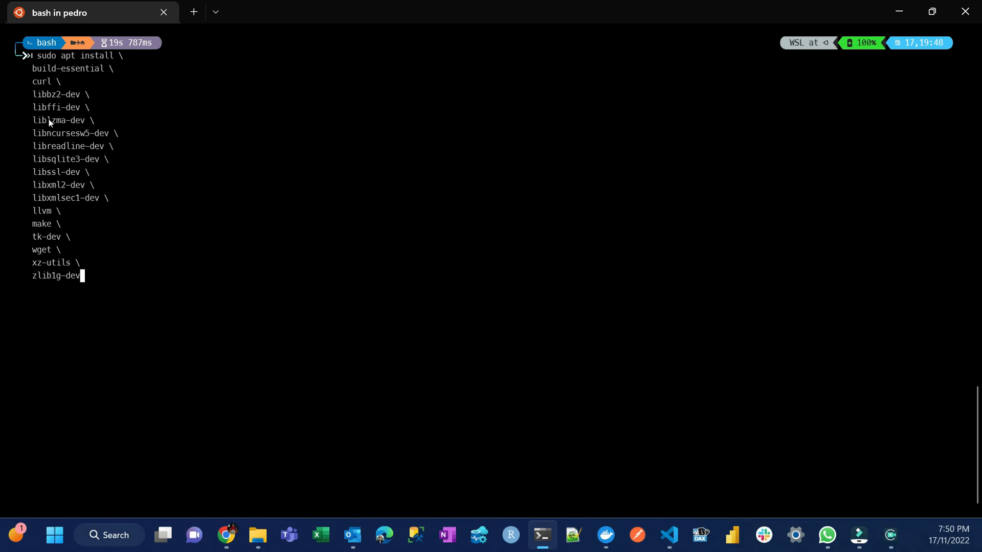
pyautogui.moveTo(127, 289)
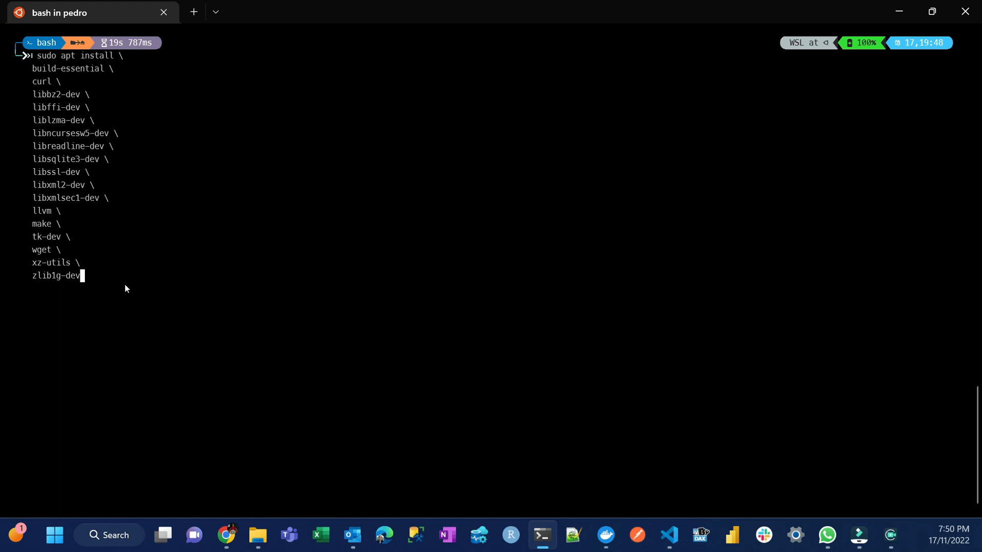
pyautogui.moveTo(110, 290)
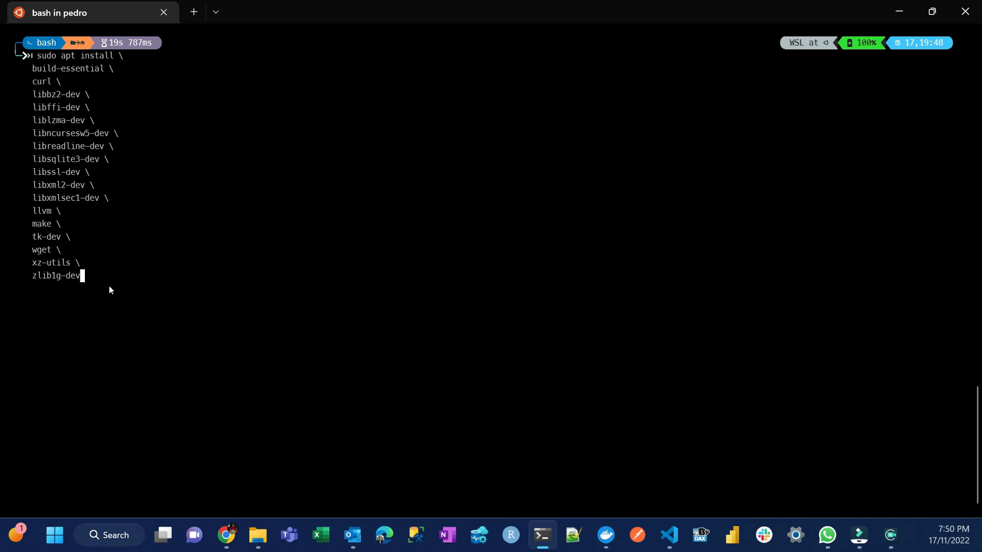
pyautogui.moveTo(134, 282)
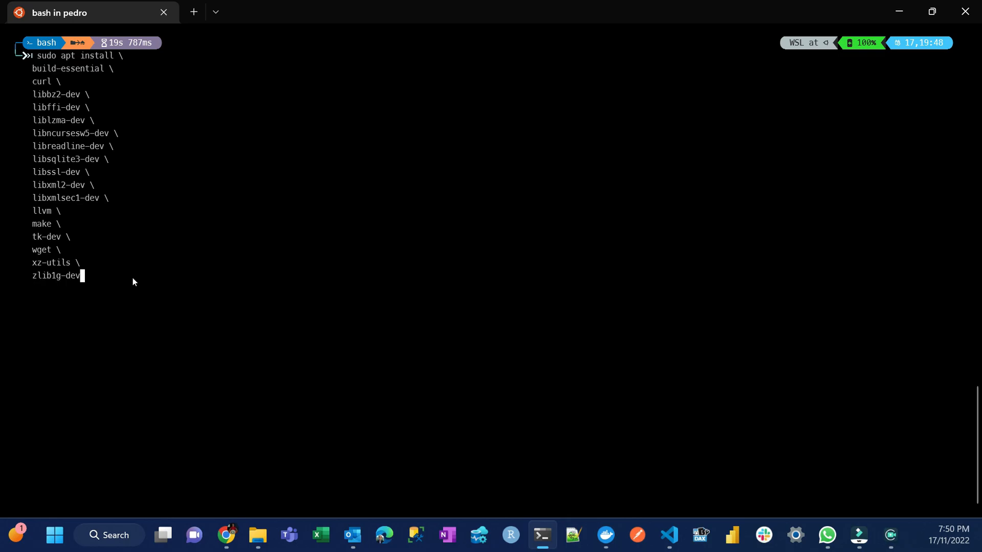
# Step: Run the sudo apt install command for build-essential, libssl-dev, zlib1g-dev etc. and confirm with y
pyautogui.press('Return')
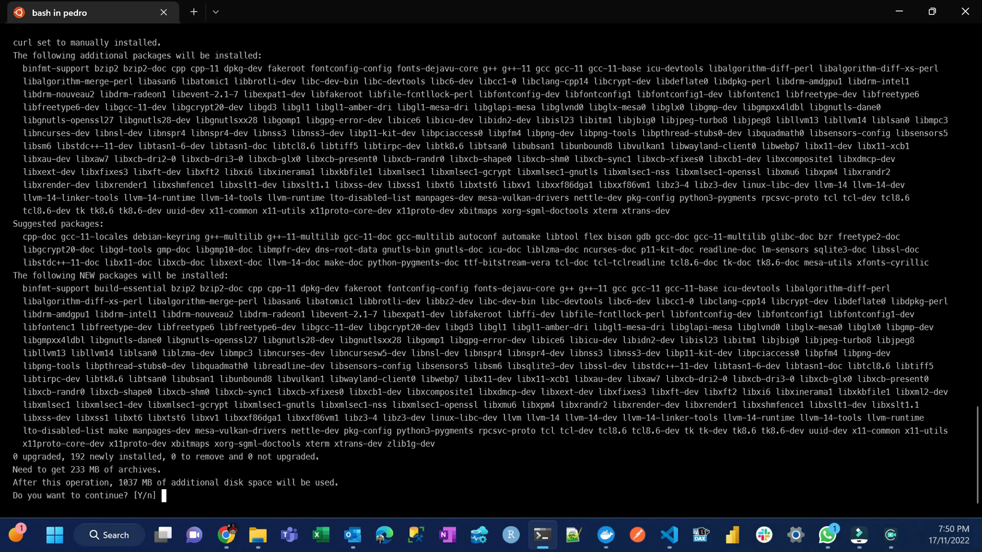
pyautogui.write('y')
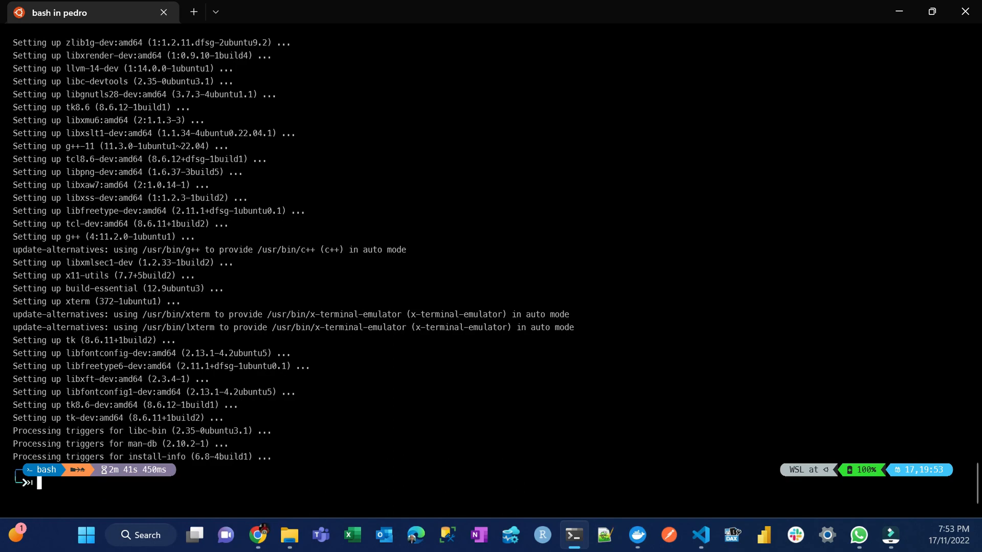
pyautogui.moveTo(347, 495)
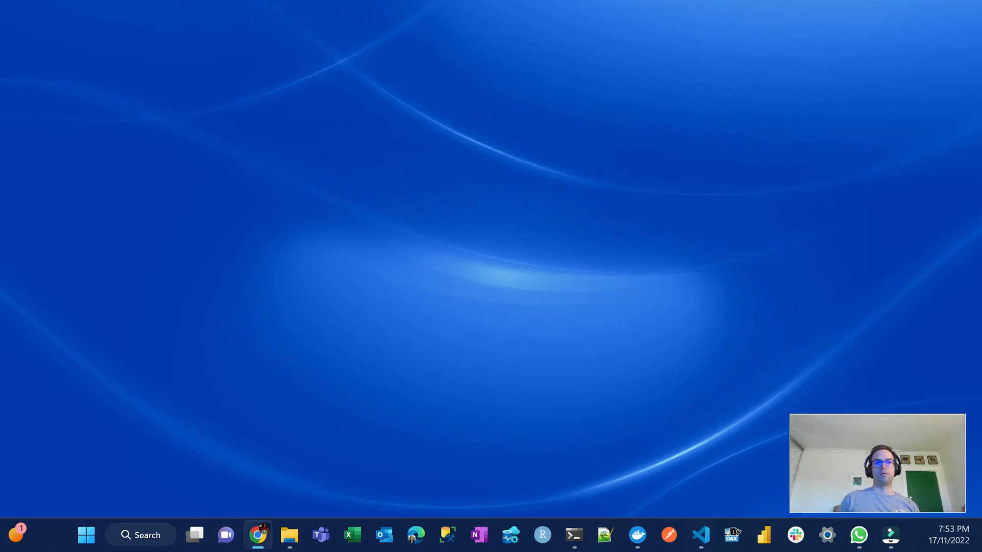
# Step: Copy the pyenv installer command from the guide's Installation section in Chrome
pyautogui.click(257, 536)
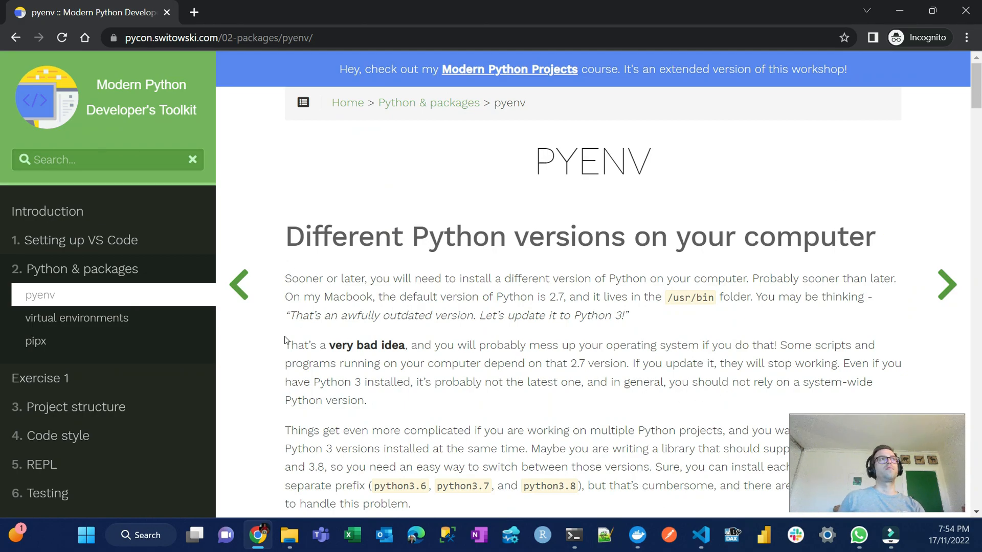
pyautogui.moveTo(477, 383)
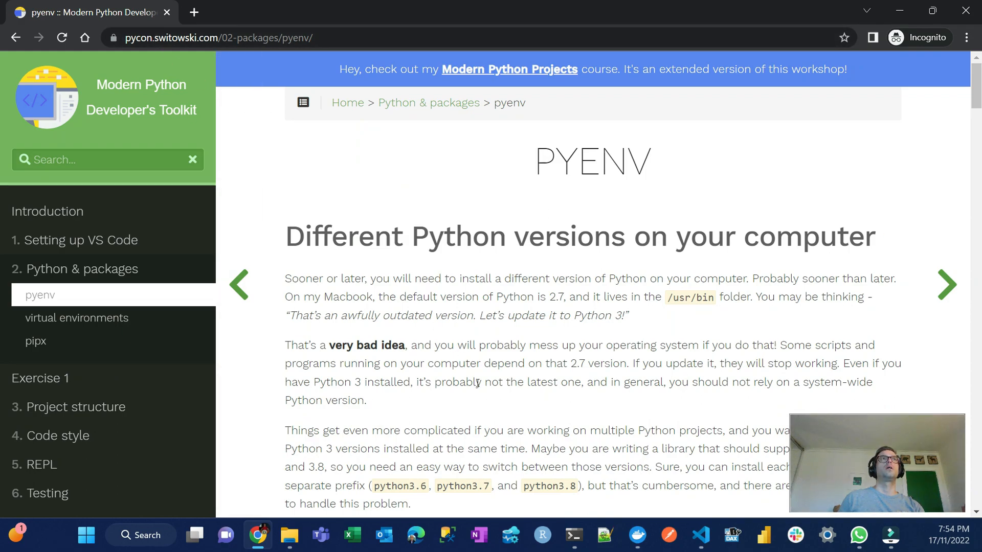
pyautogui.moveTo(436, 334)
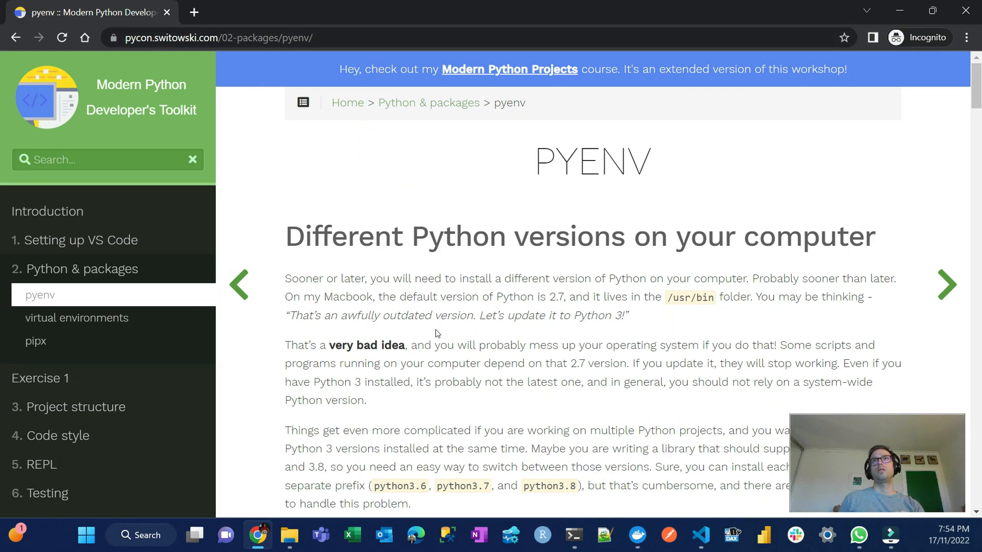
pyautogui.scroll(-3)
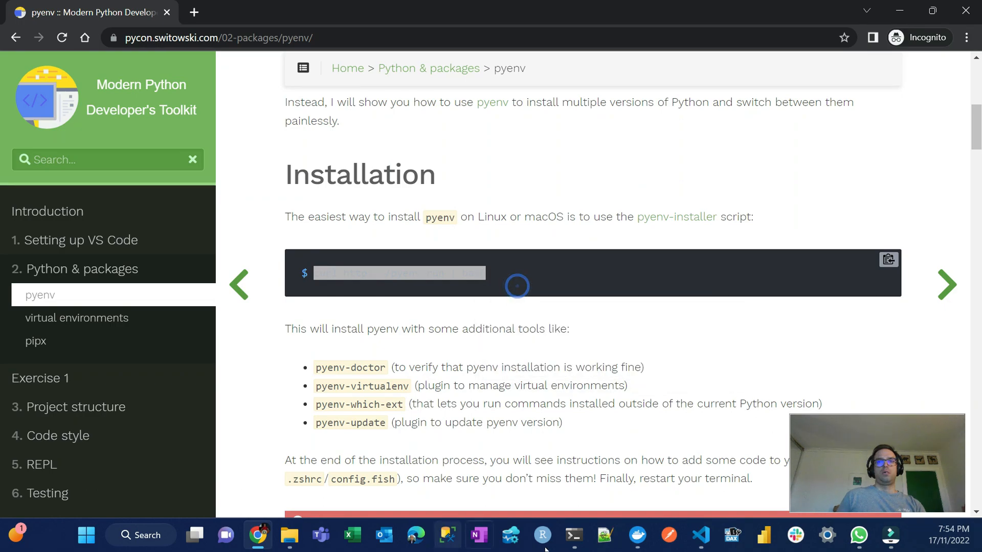
pyautogui.click(573, 535)
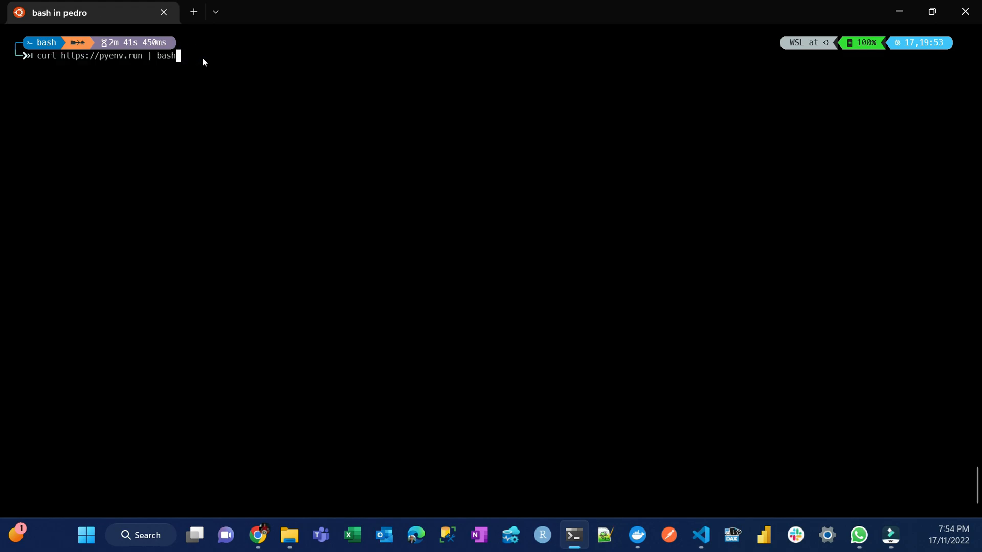
pyautogui.press('Enter')
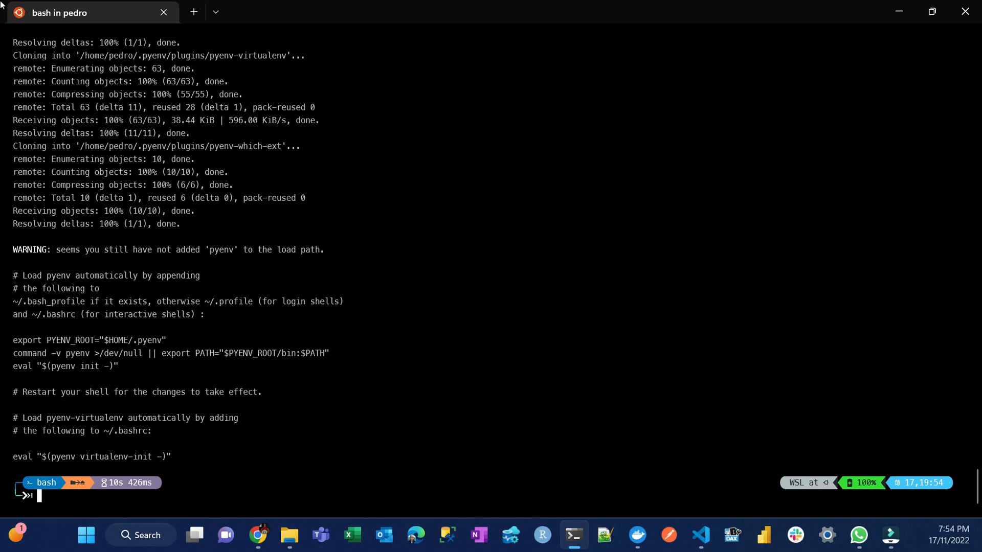
pyautogui.moveTo(218, 457)
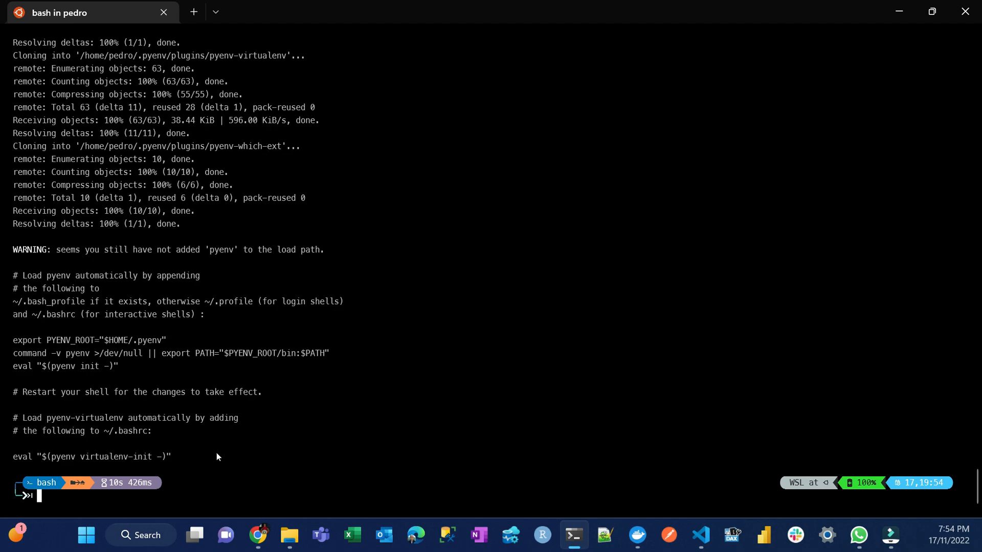
pyautogui.moveTo(240, 383)
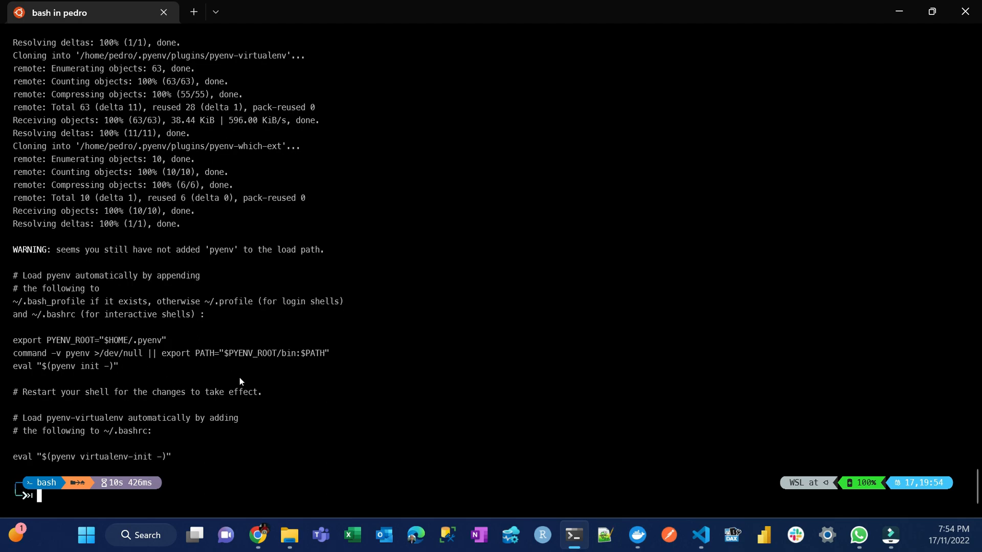
pyautogui.moveTo(208, 407)
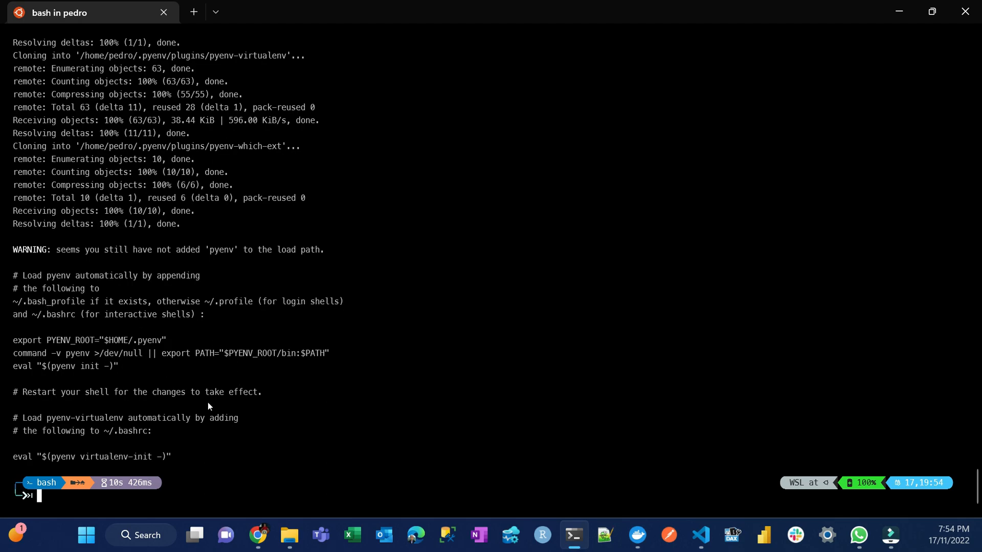
pyautogui.moveTo(15, 345)
pyautogui.write('export PYENV_ROOT="$HOME/.pyenv"')
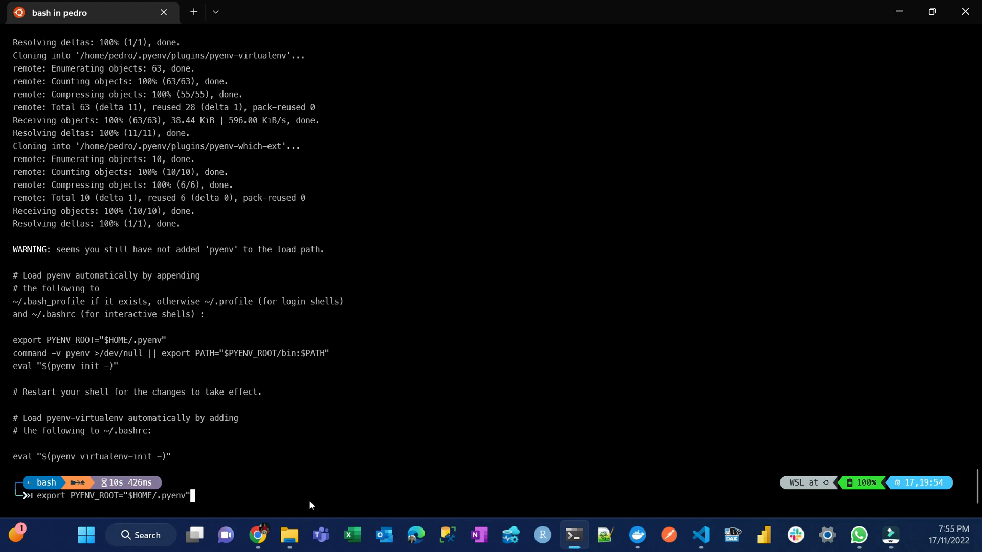
# Step: Export PYENV_ROOT="$HOME/.pyenv" in the current bash session
pyautogui.press('Return')
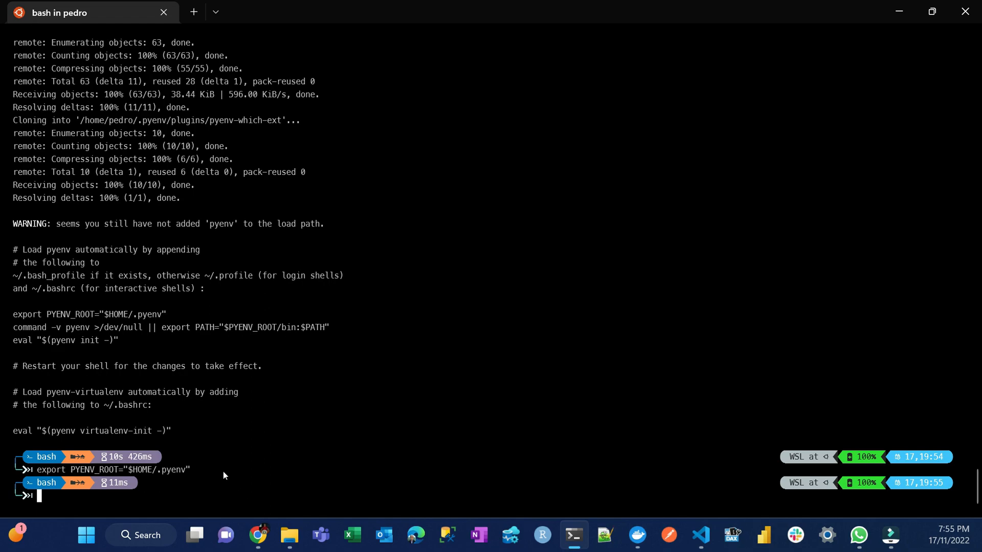
pyautogui.moveTo(79, 371)
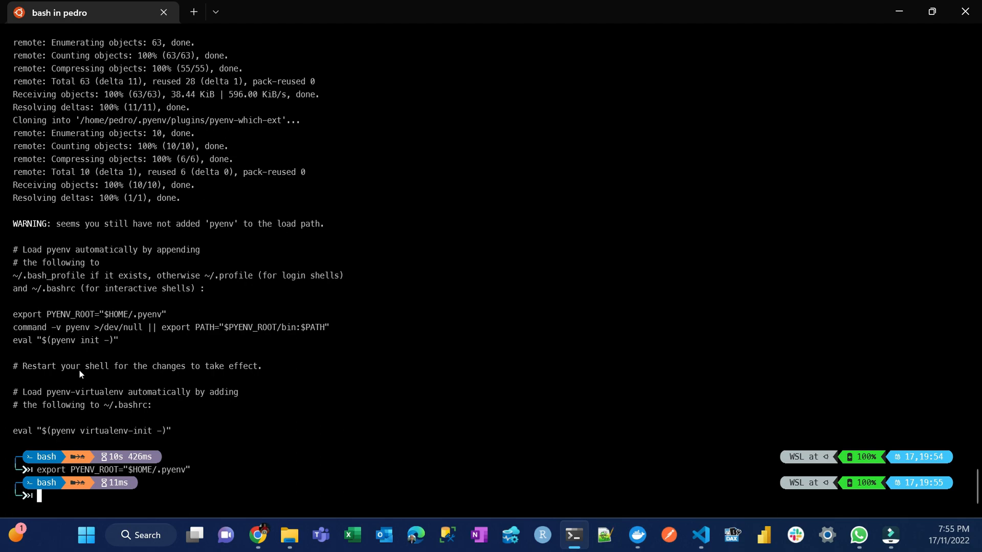
pyautogui.moveTo(246, 473)
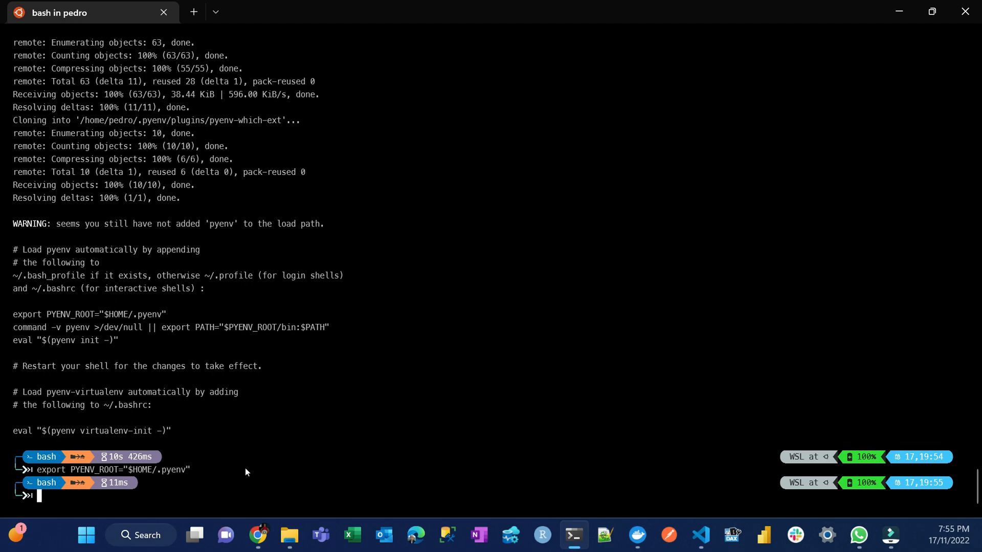
pyautogui.moveTo(162, 518)
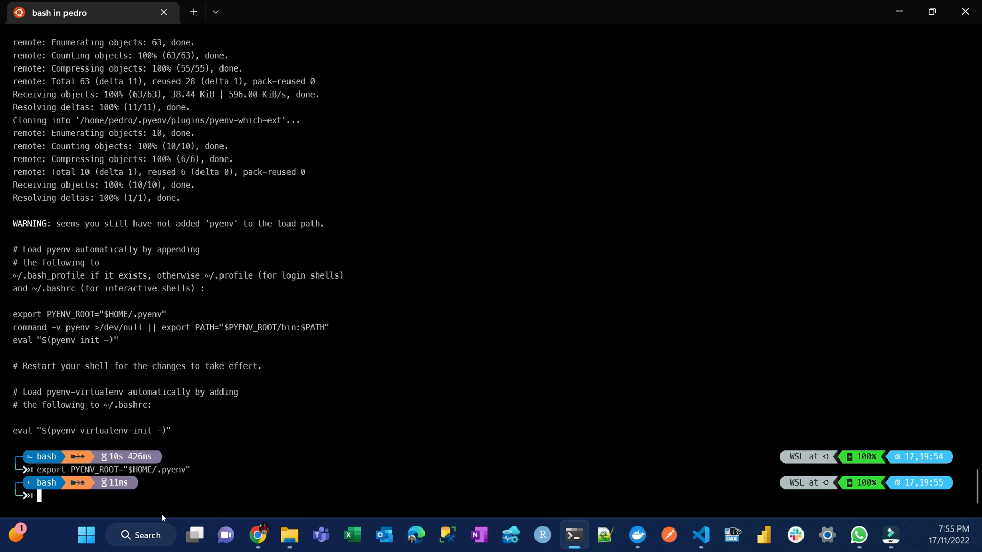
pyautogui.moveTo(77, 497)
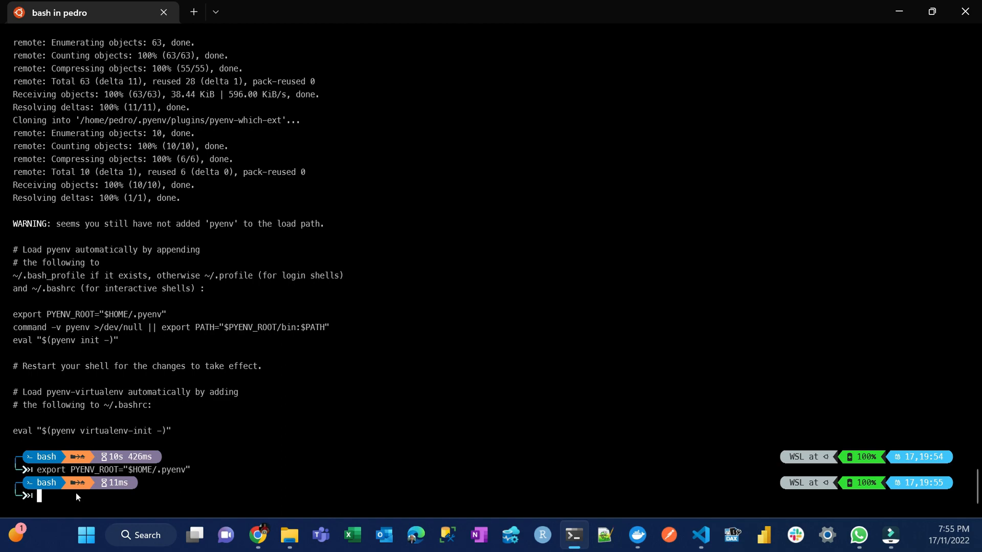
pyautogui.moveTo(131, 487)
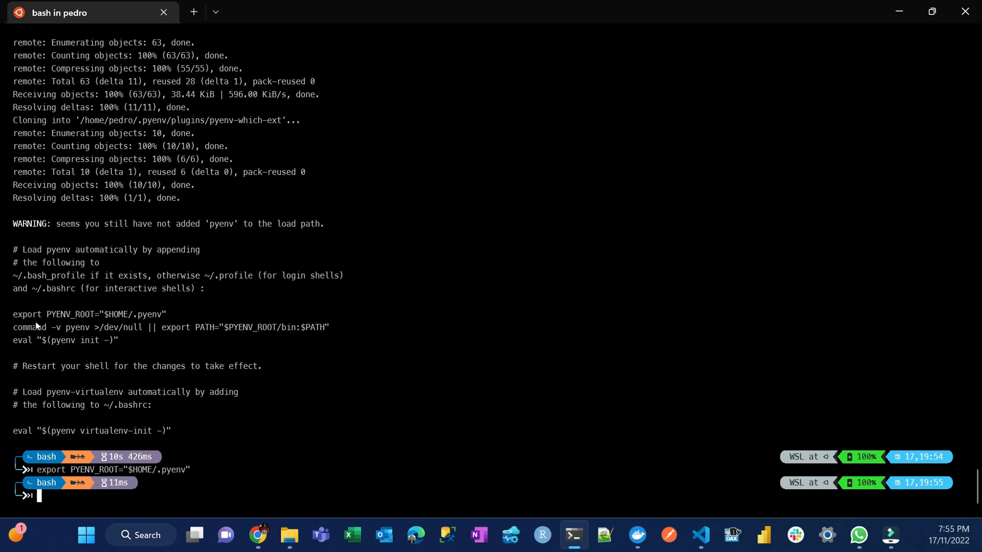
pyautogui.moveTo(174, 322)
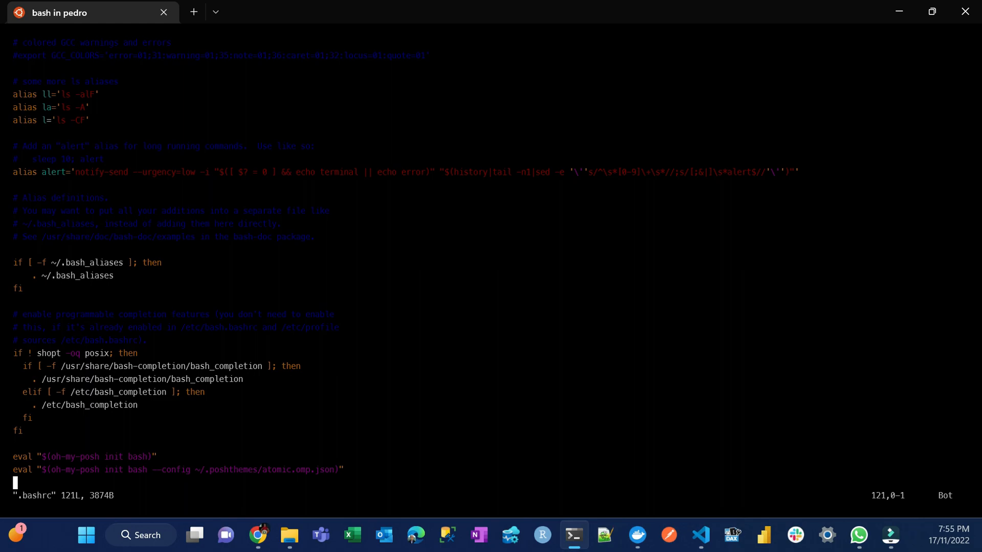
# Step: Paste the PYENV_ROOT, PATH and pyenv init block at the end of .bashrc and leave insert mode
pyautogui.press('i')
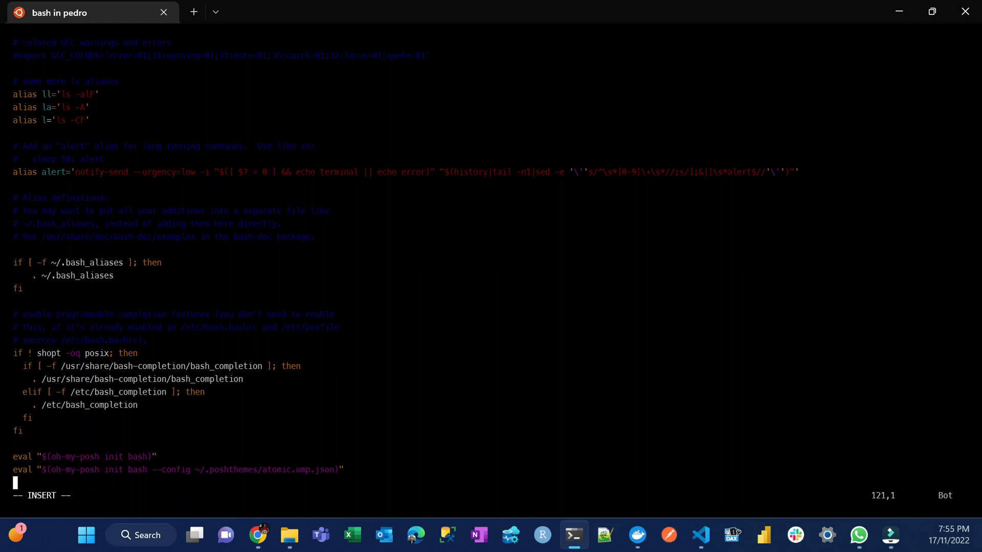
pyautogui.press('Enter')
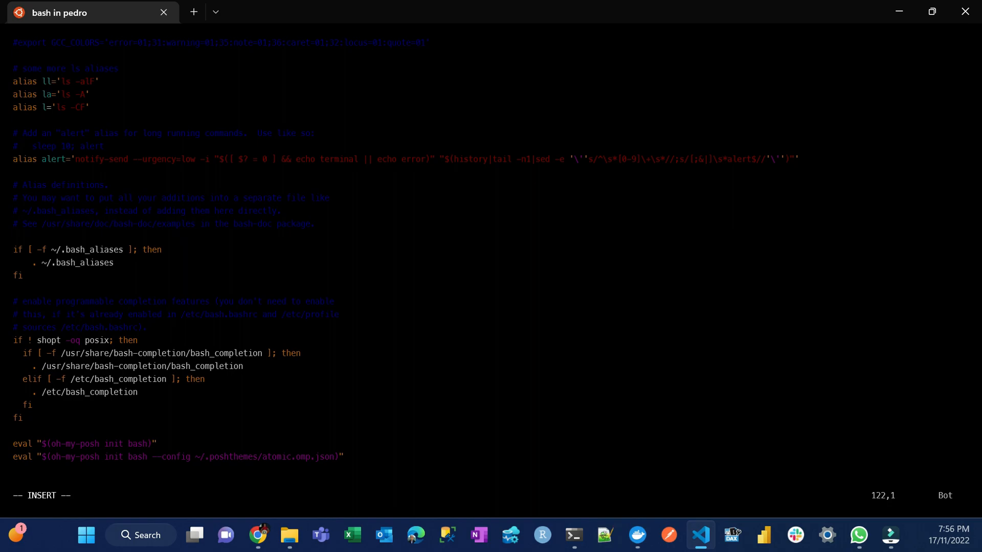
pyautogui.moveTo(72, 537)
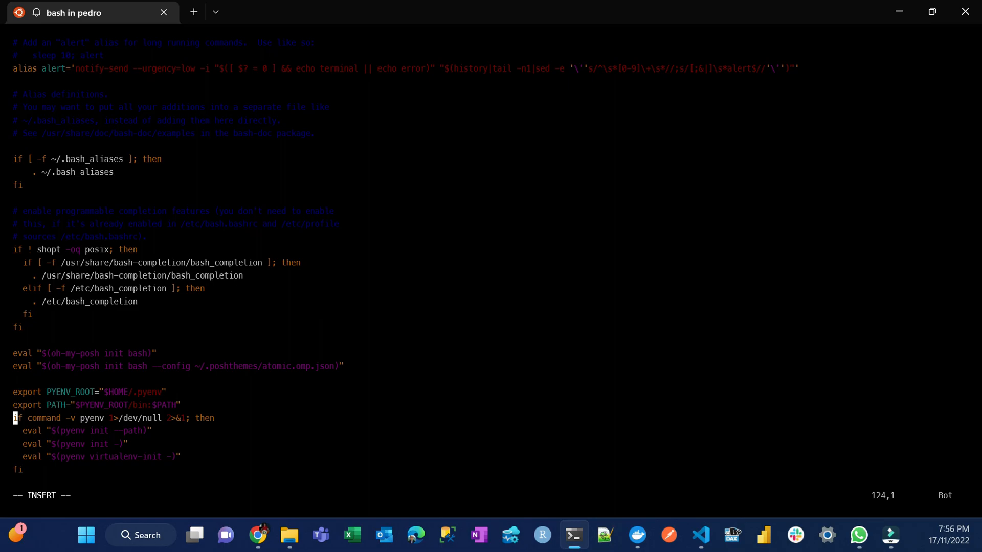
pyautogui.press('Right')
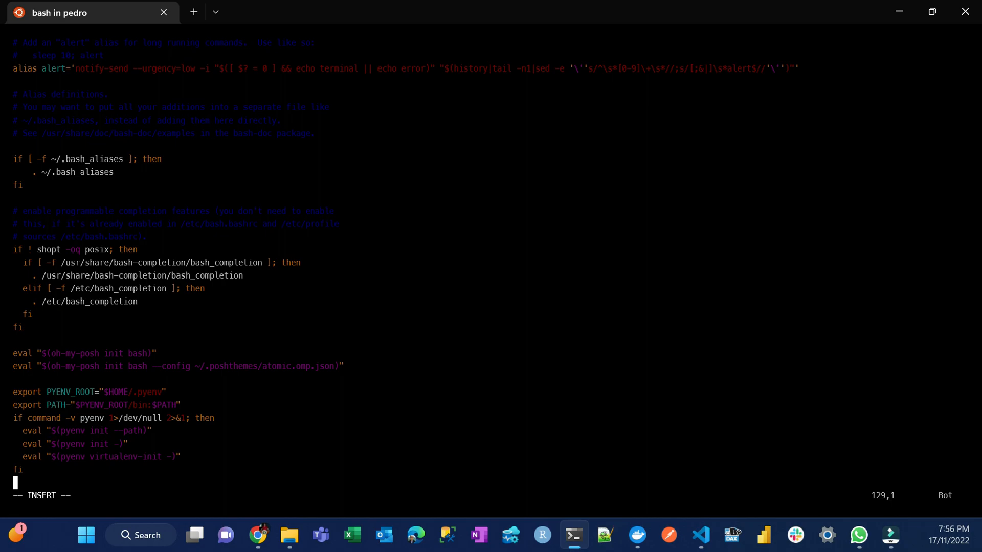
pyautogui.press('Escape')
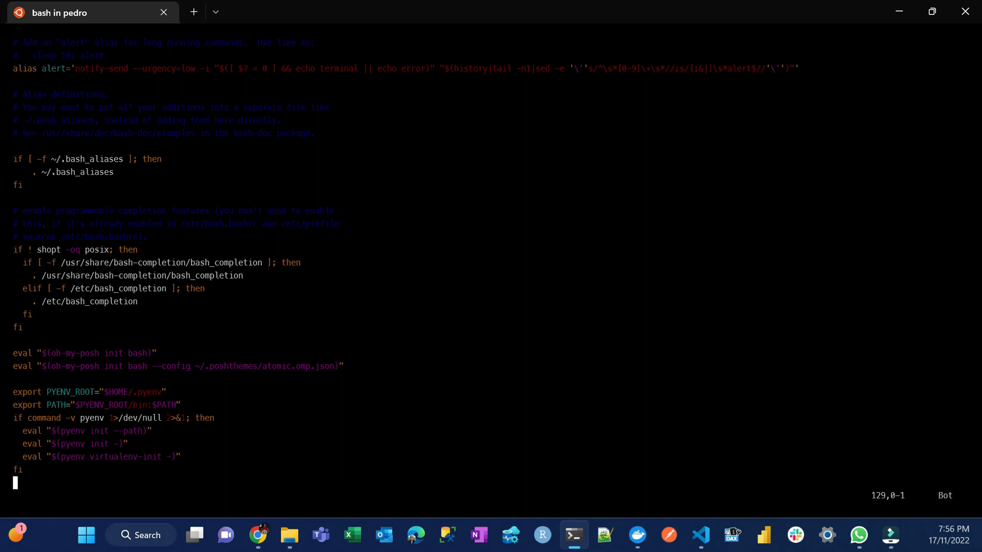
# Step: Save and quit Vim with :x, then try pyenv, which isn't found yet
pyautogui.write(':')
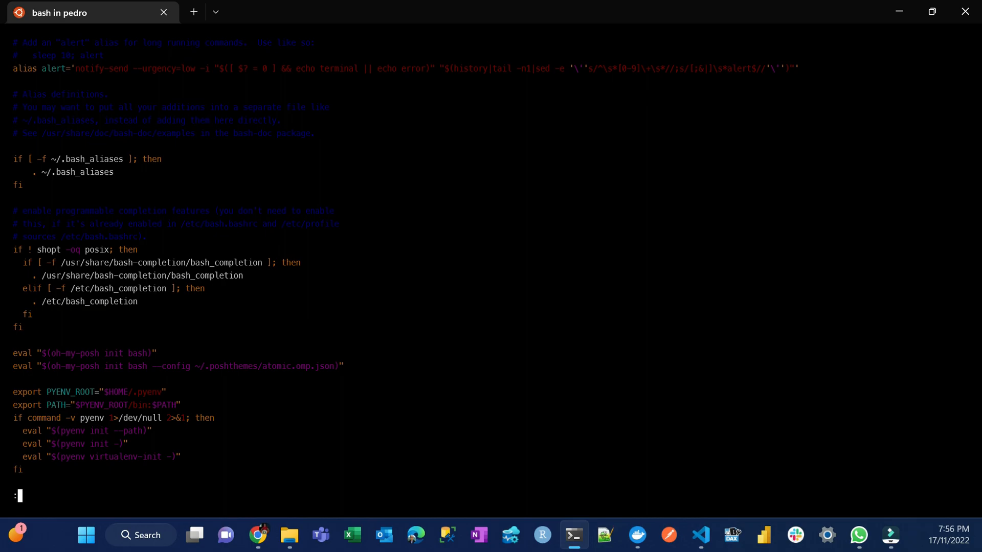
pyautogui.write('x')
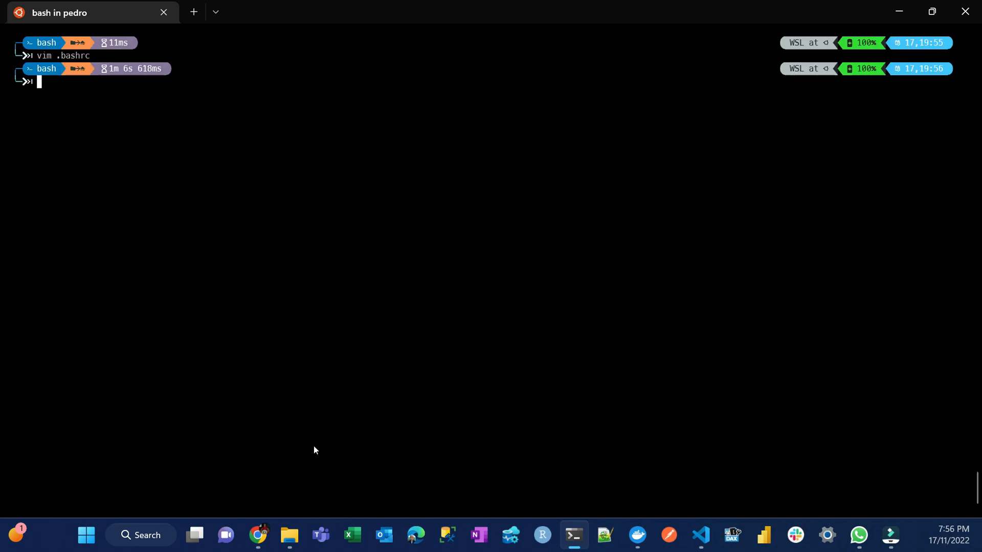
pyautogui.write('pyenv')
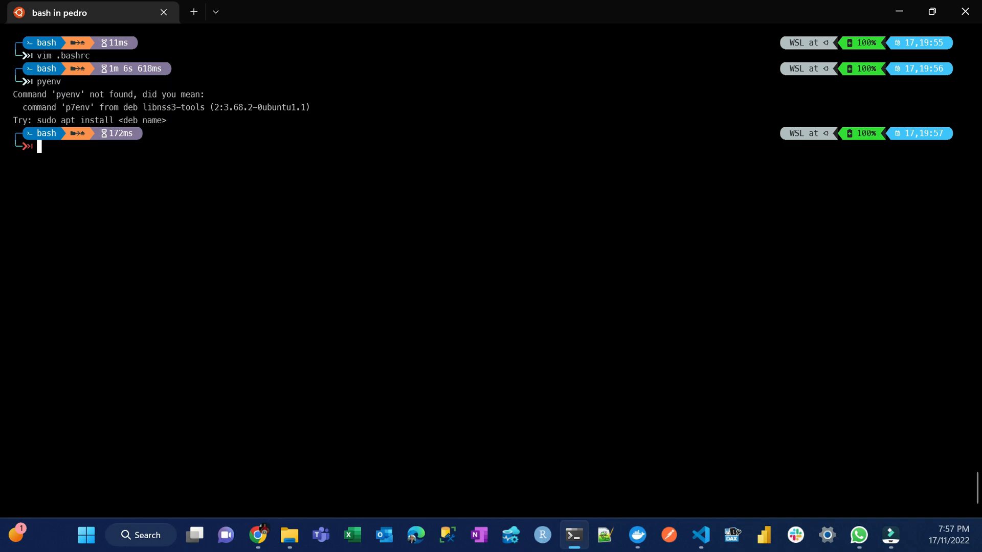
# Step: Restart the shell with exec bash so pyenv is recognised and shows its command list
pyautogui.write('e')
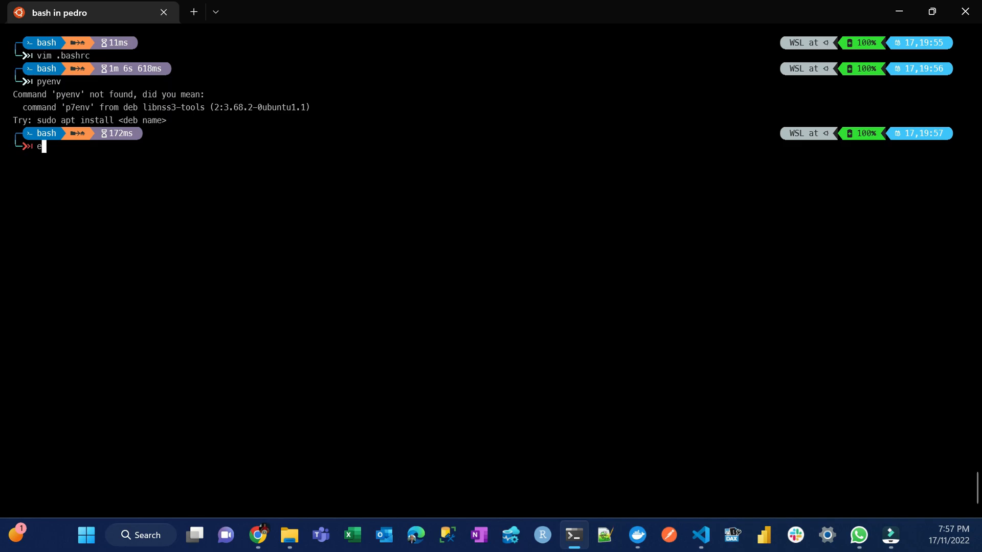
pyautogui.write('xec')
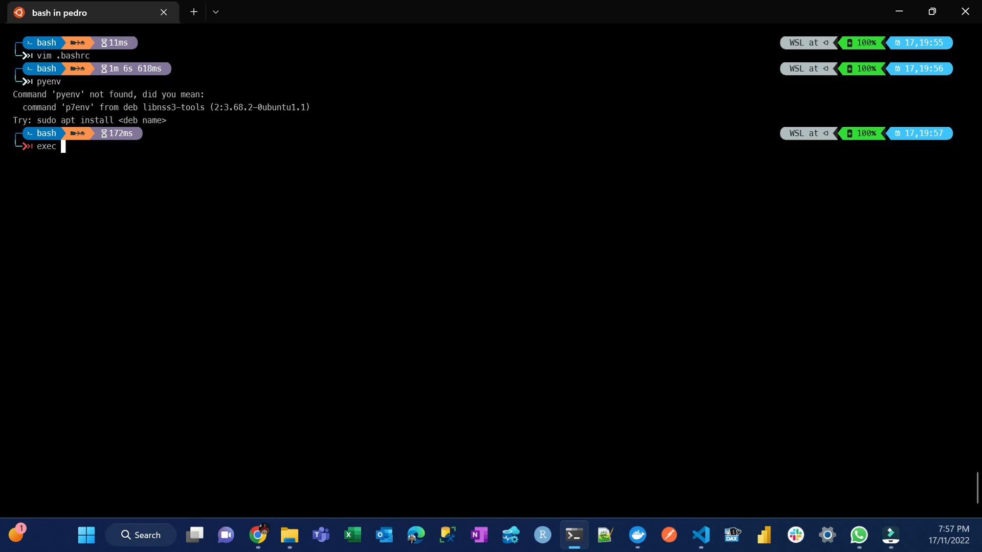
pyautogui.write('bash')
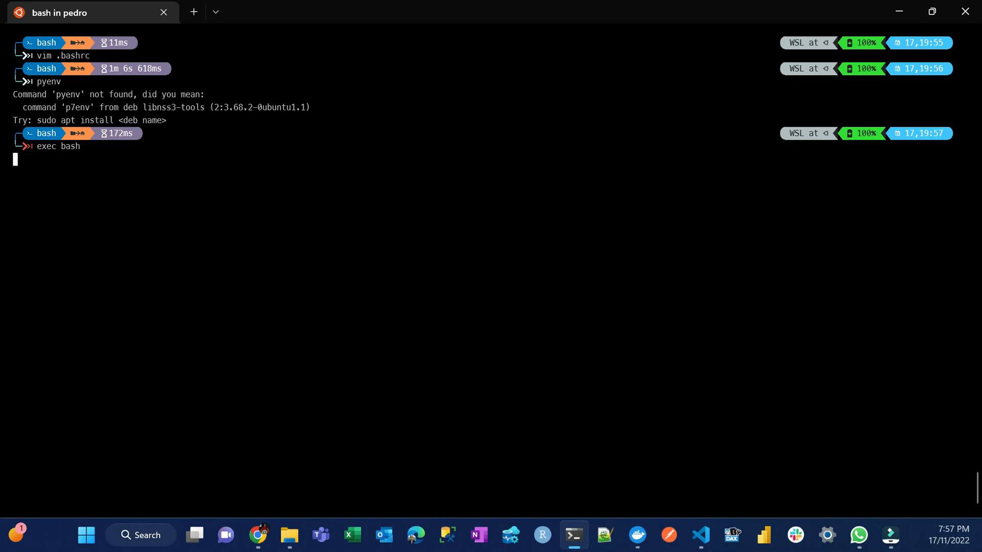
pyautogui.write('p')
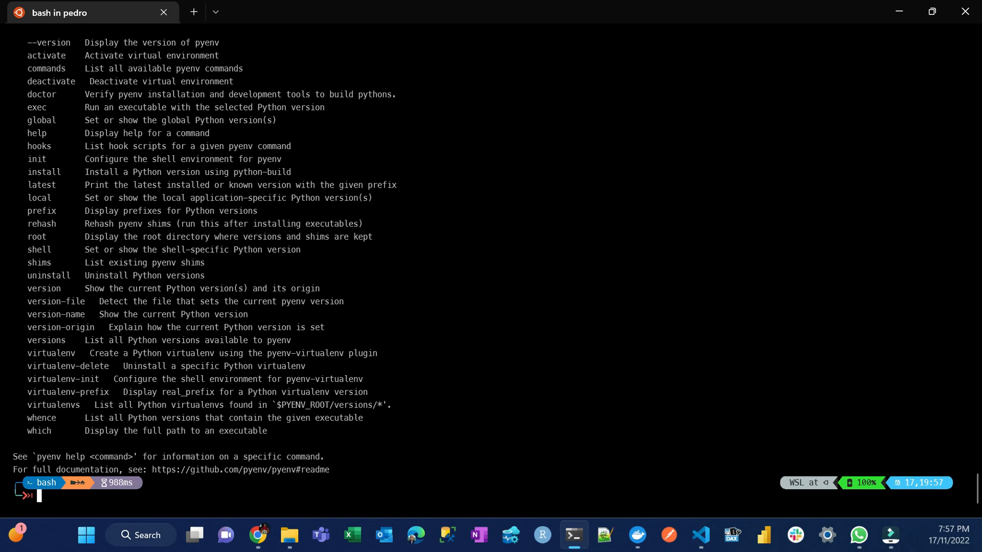
pyautogui.moveTo(547, 121)
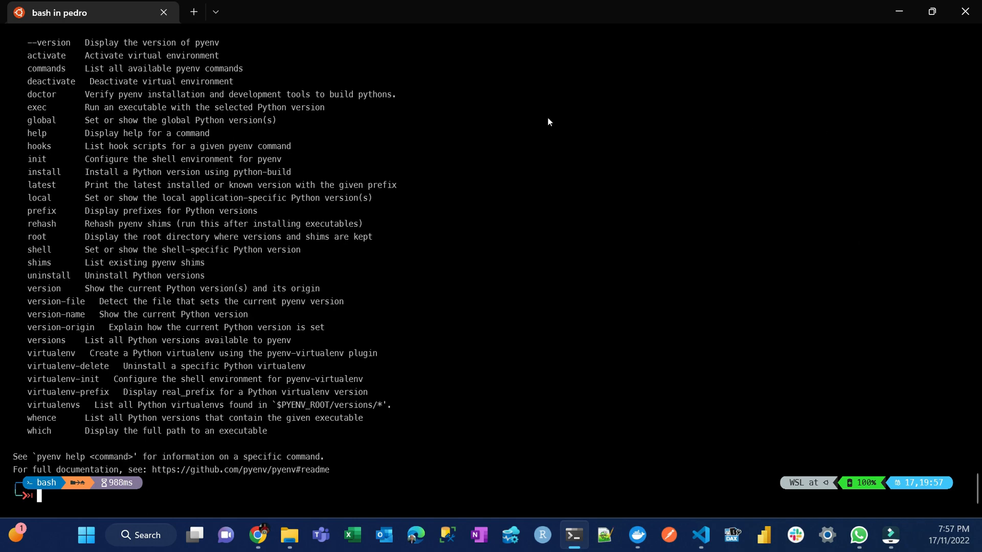
pyautogui.moveTo(415, 431)
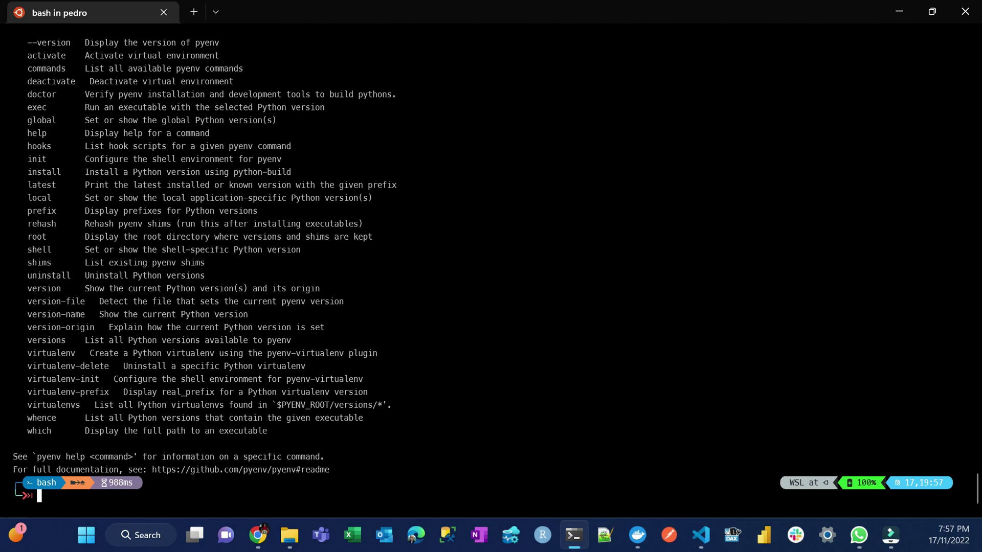
# Step: Run pyenv install --list to print every installable Python version
pyautogui.write('py')
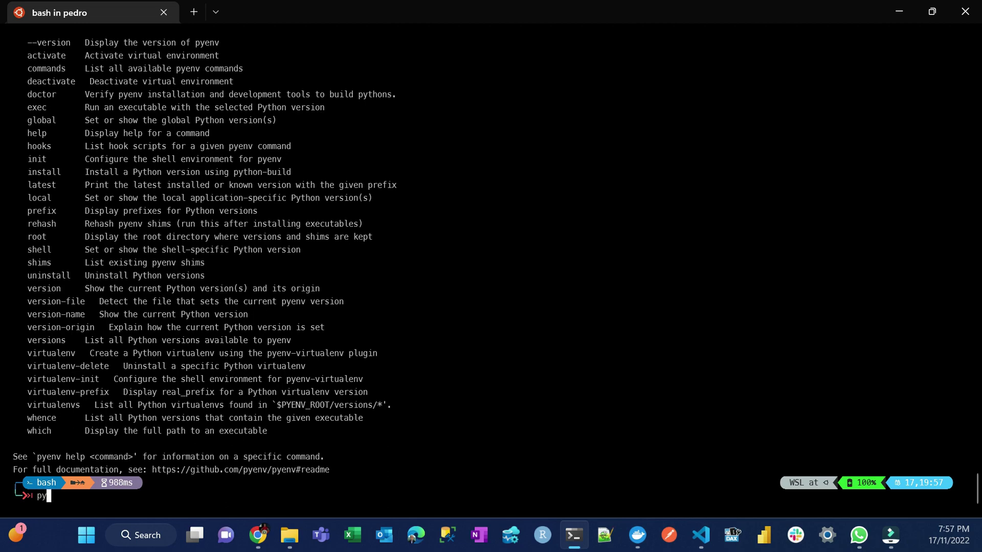
pyautogui.write('env')
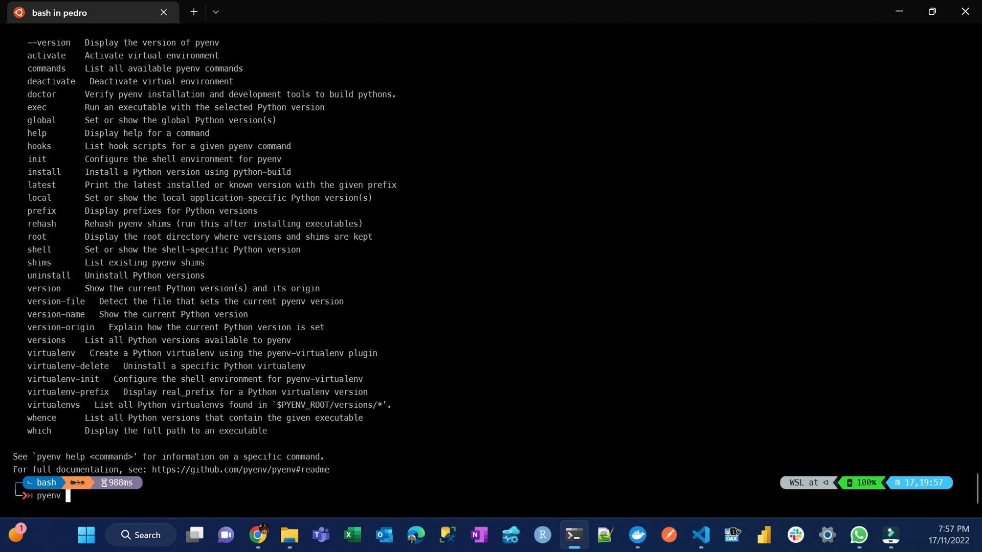
pyautogui.write('inst')
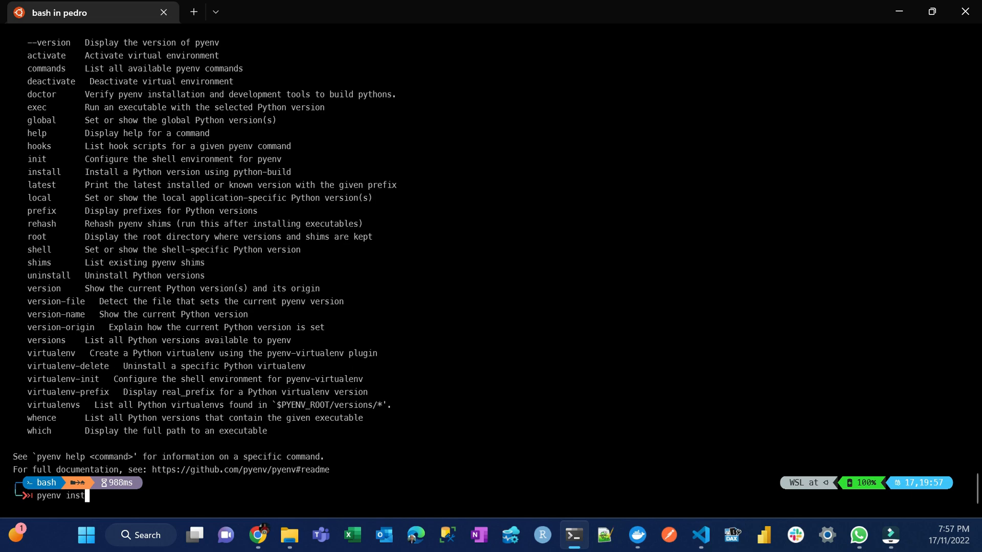
pyautogui.write('all --')
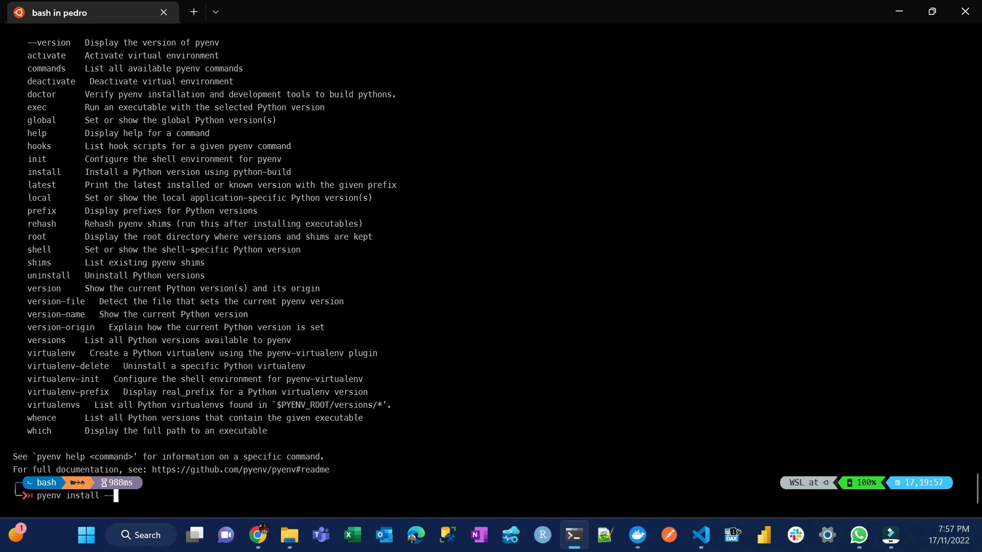
pyautogui.write('list')
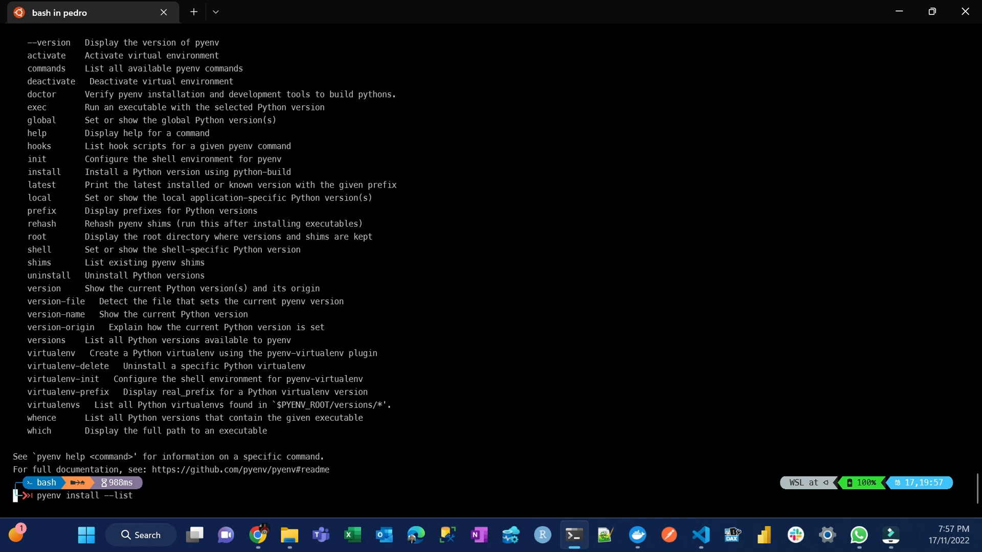
pyautogui.press('Enter')
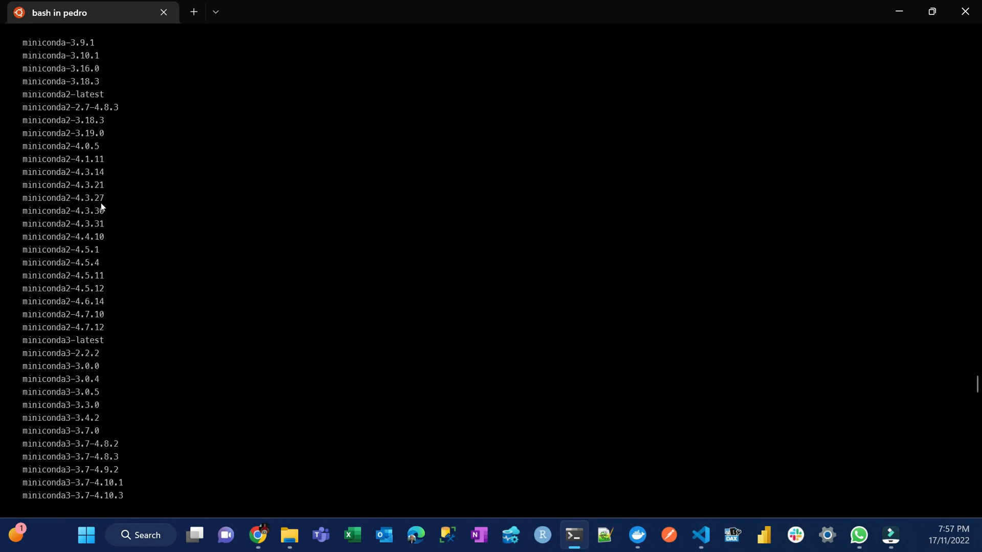
# Step: Scroll through the version list to confirm 3.11.0 is available
pyautogui.scroll(-3)
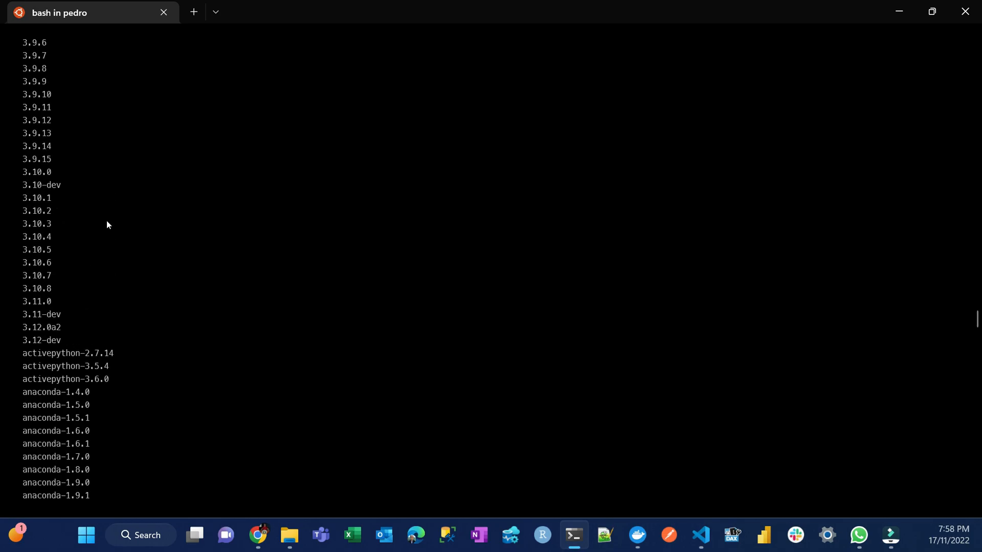
pyautogui.scroll(-3)
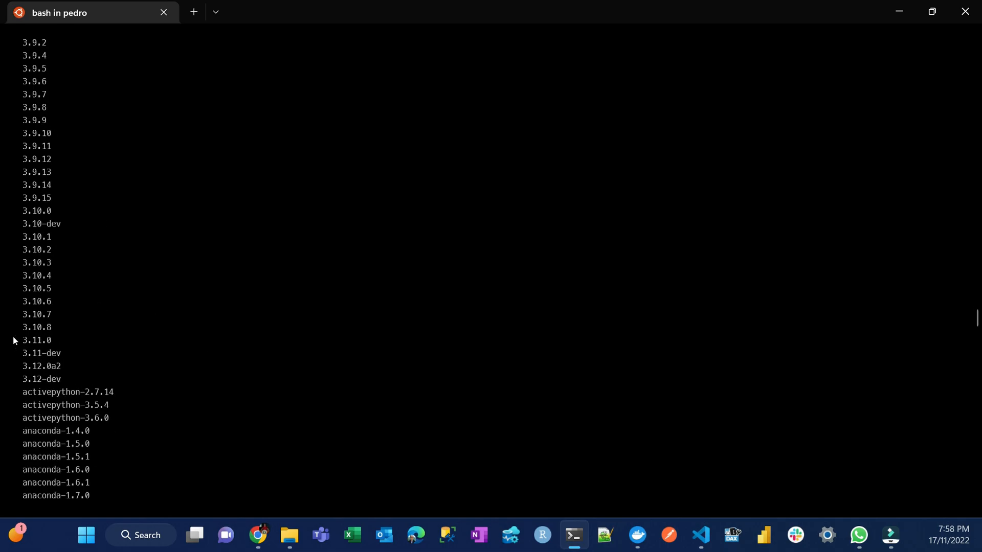
pyautogui.moveTo(138, 356)
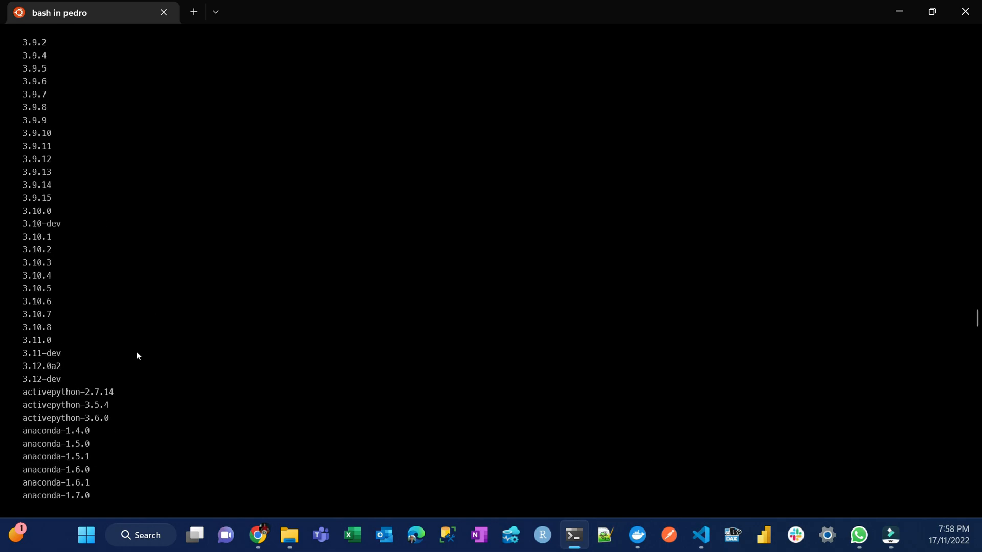
pyautogui.scroll(-3)
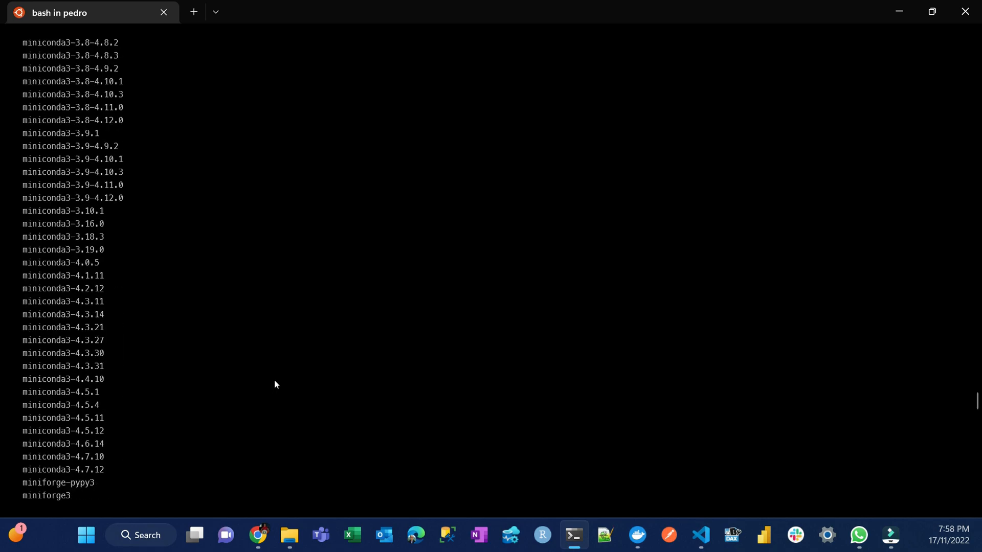
pyautogui.scroll(-3)
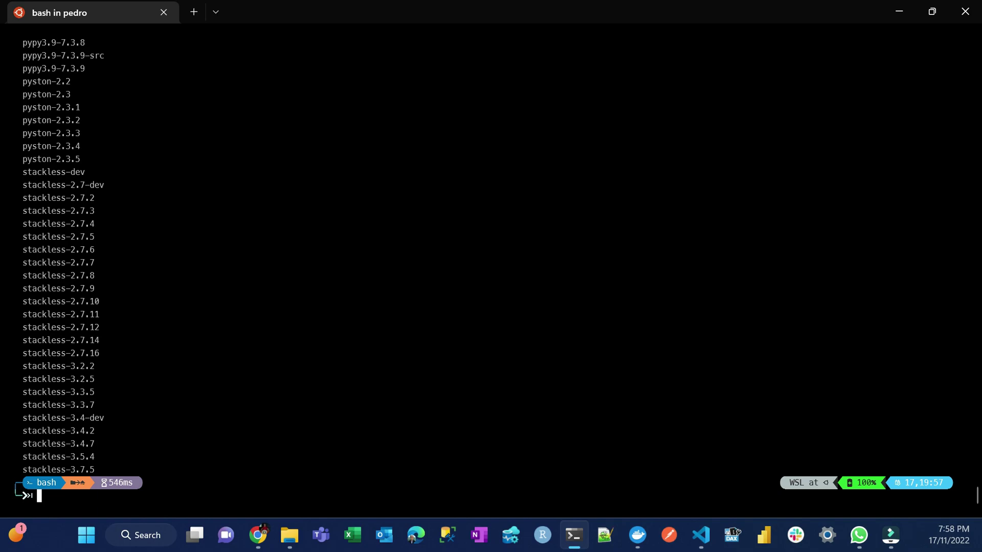
pyautogui.write('py')
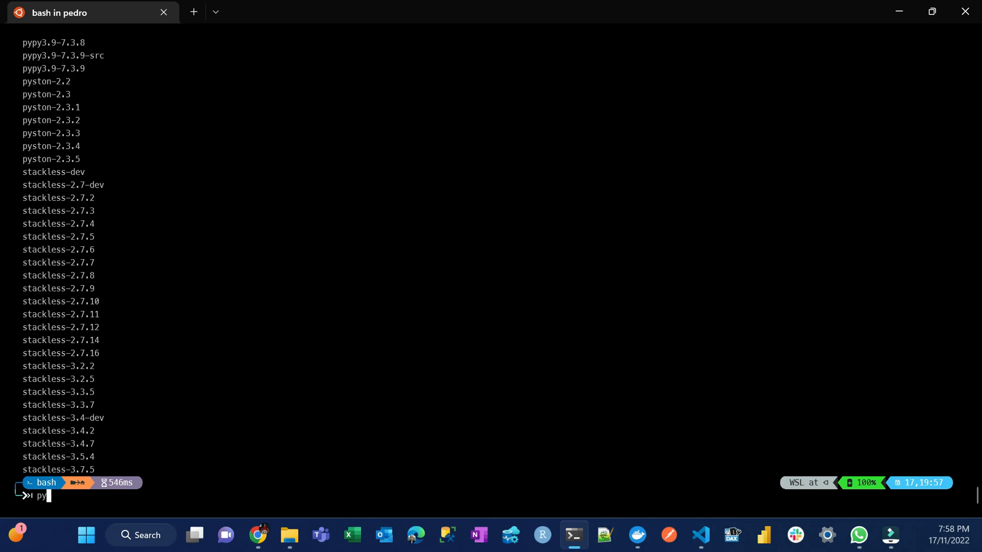
# Step: Run pyenv install 3.11.0 and let the build finish
pyautogui.write('env')
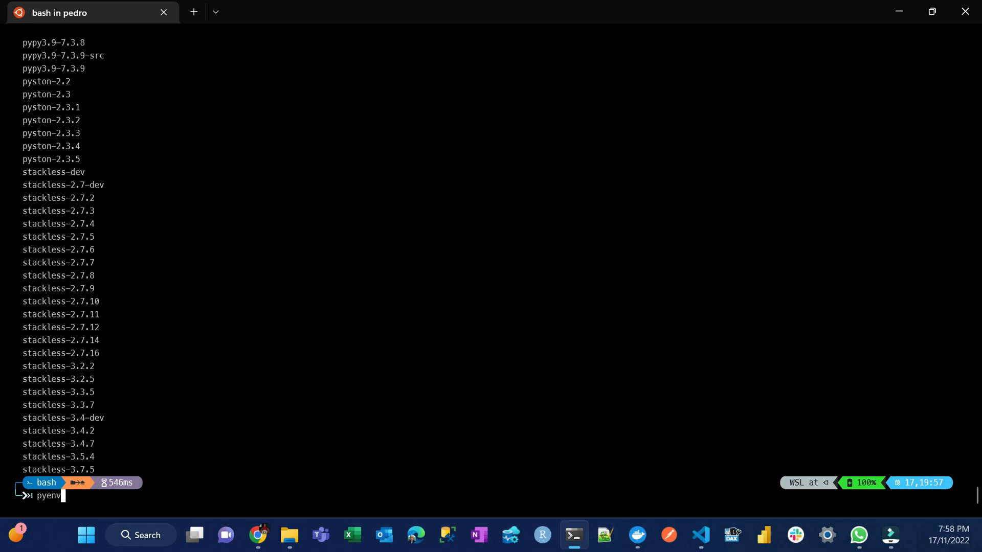
pyautogui.write('install')
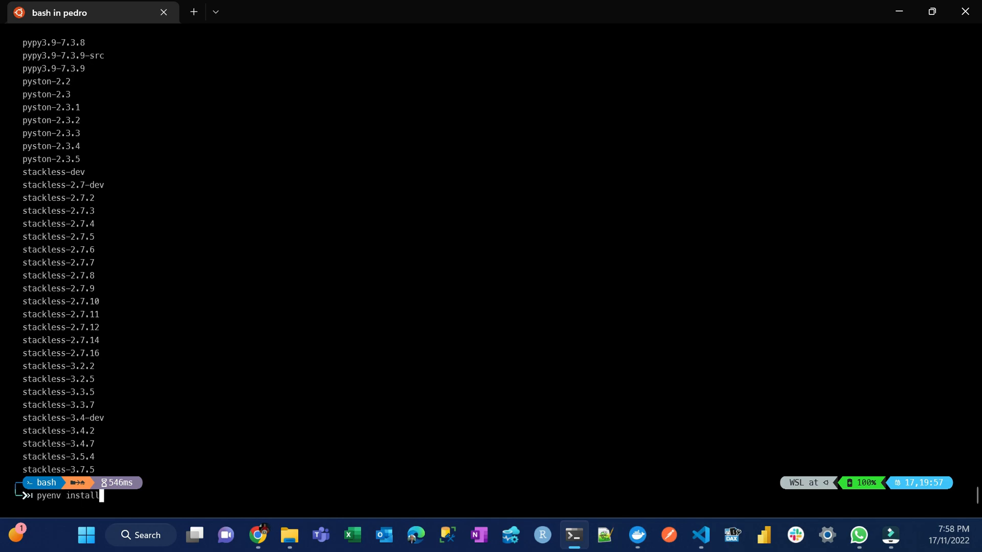
pyautogui.write('3.')
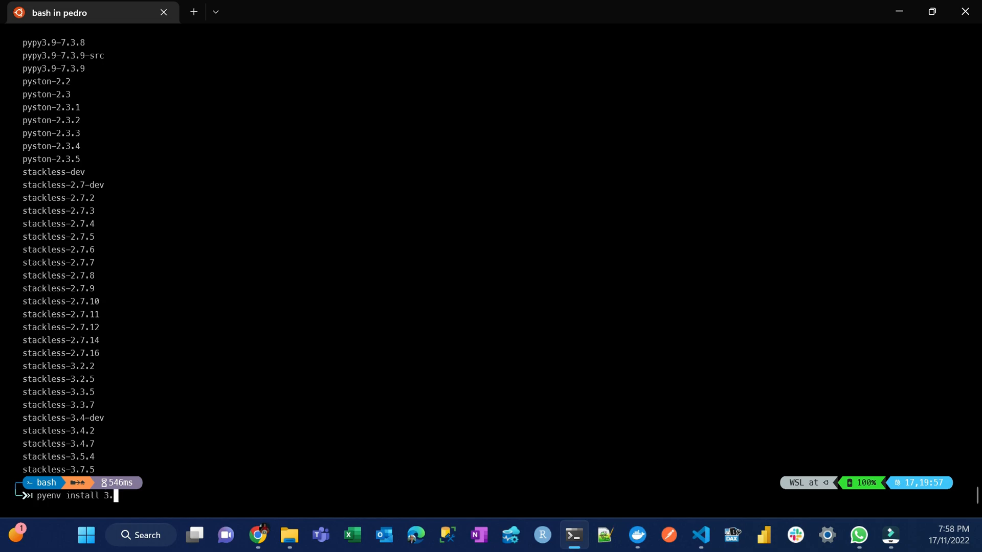
pyautogui.write('11.0')
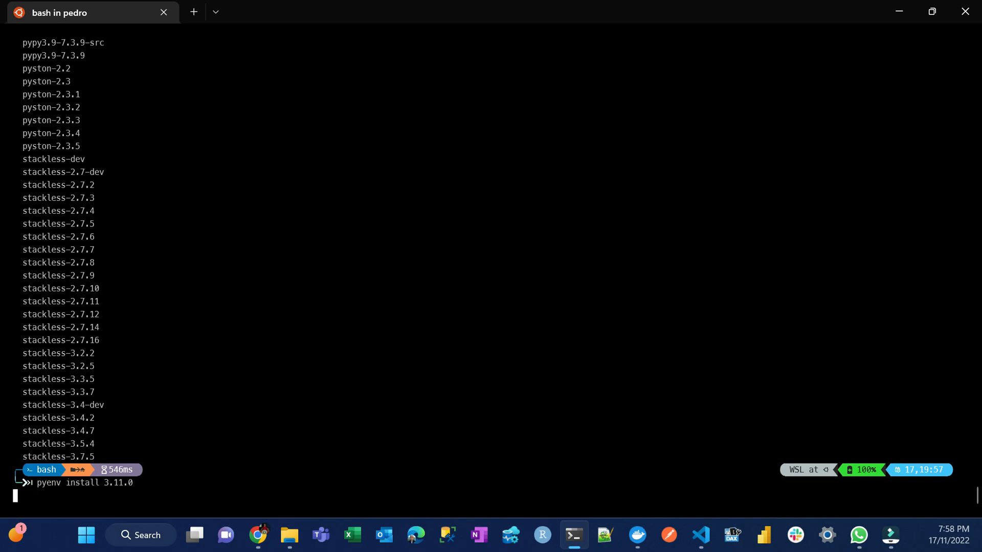
pyautogui.press('Enter')
pyautogui.write('pyen')
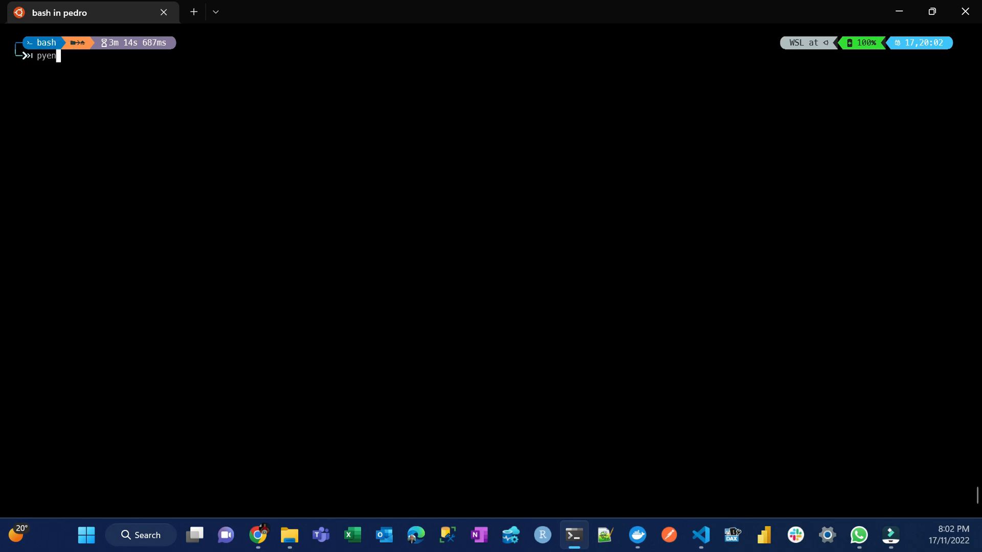
# Step: Run pyenv versions, try python (not found) and python3 (3.10.6), then exit the interpreter
pyautogui.write('v versions')
pyautogui.press('Enter')
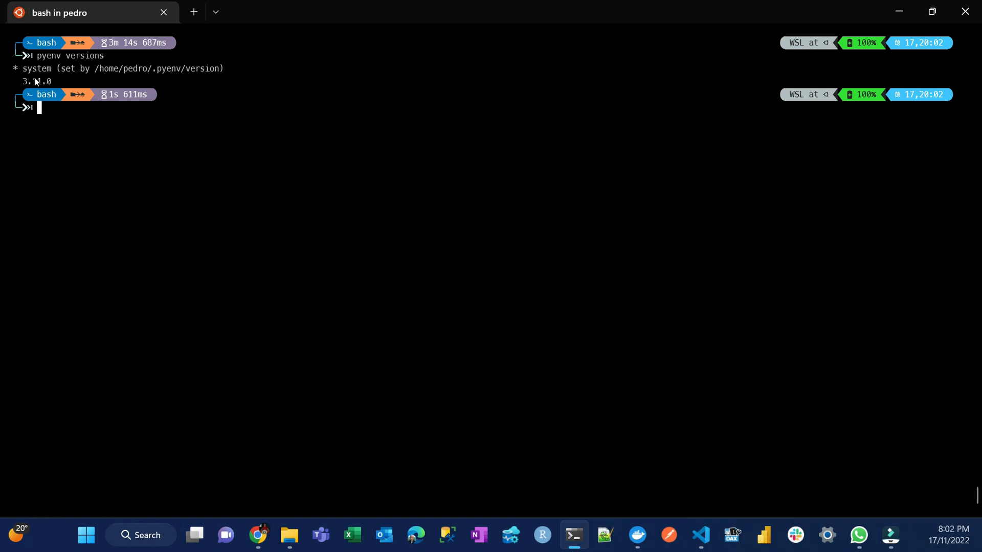
pyautogui.moveTo(369, 231)
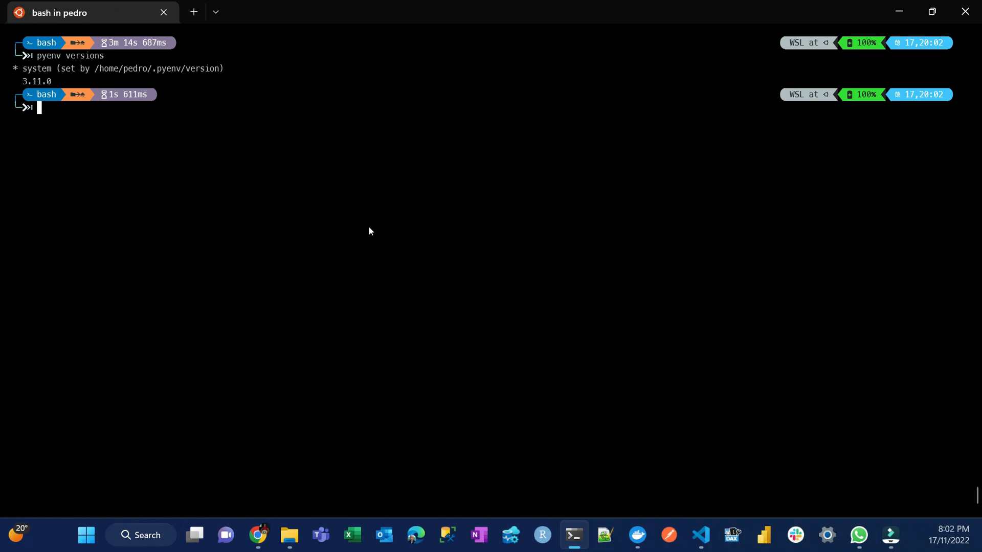
pyautogui.write('python')
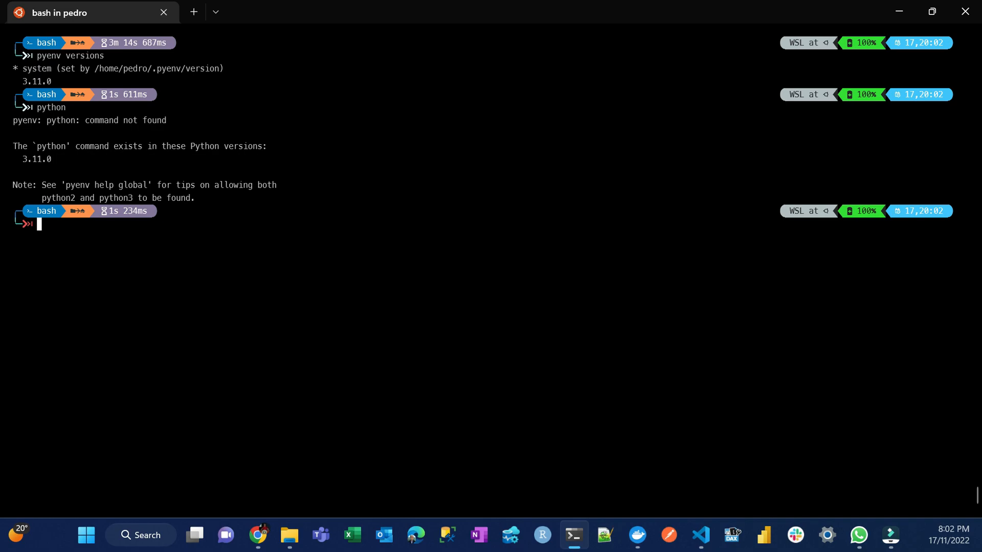
pyautogui.write('python3')
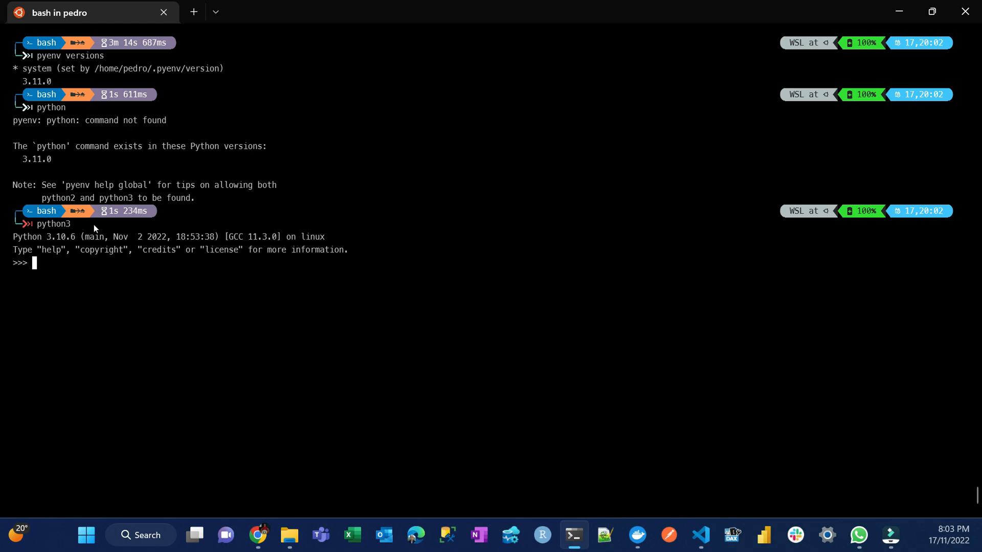
pyautogui.moveTo(46, 243)
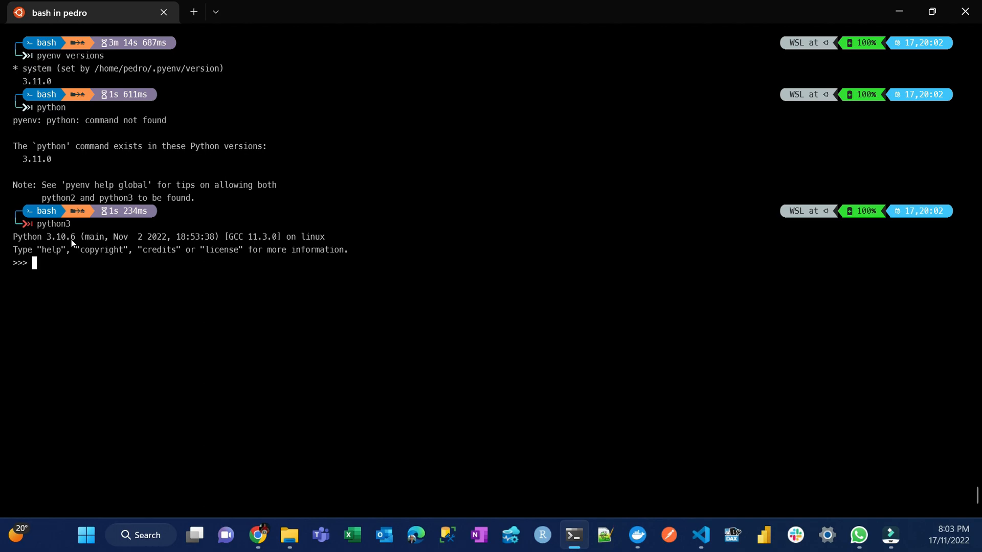
pyautogui.write('exit(')
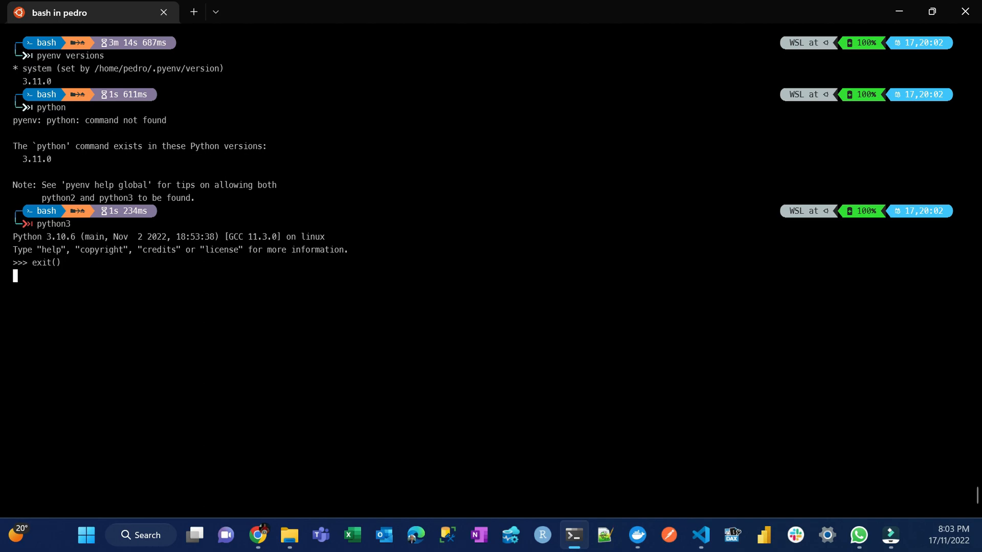
pyautogui.write('p')
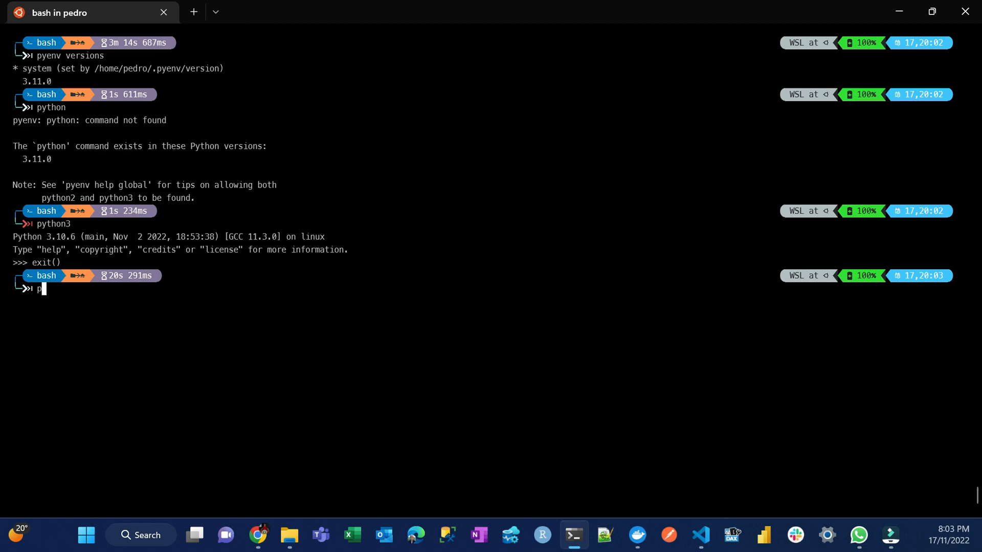
# Step: List the installed Python versions with 'pyenv versions'
pyautogui.write('yth')
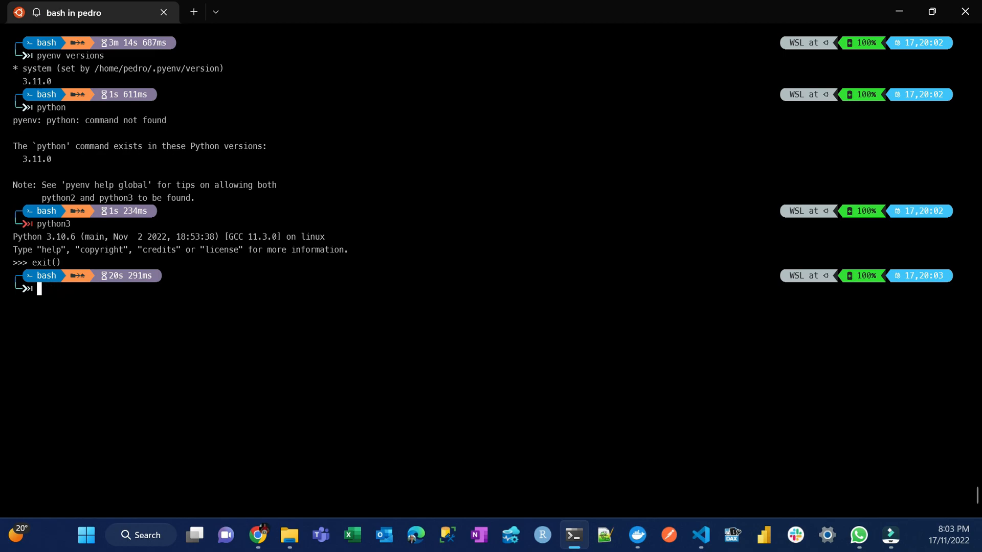
pyautogui.write('pyenc')
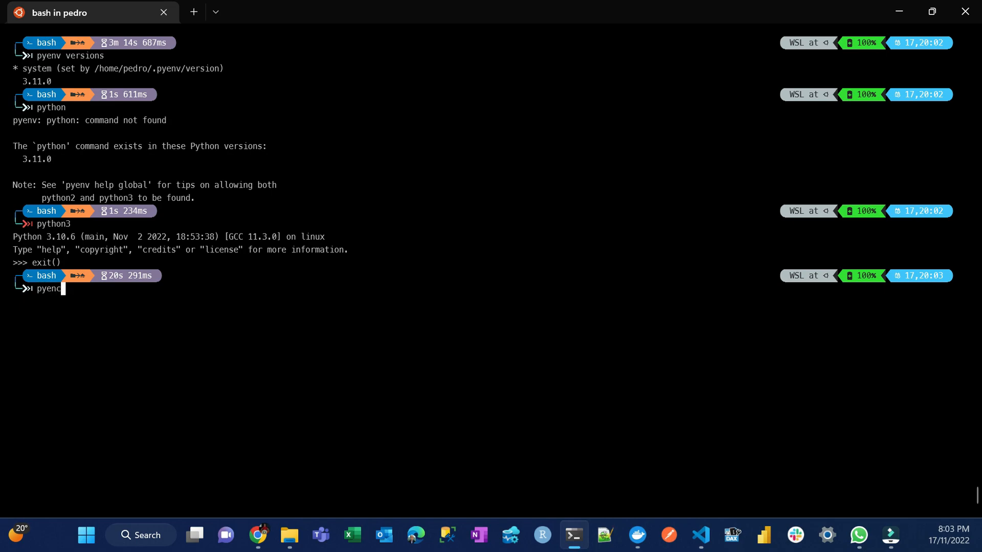
pyautogui.press('Backspace')
pyautogui.write(' version')
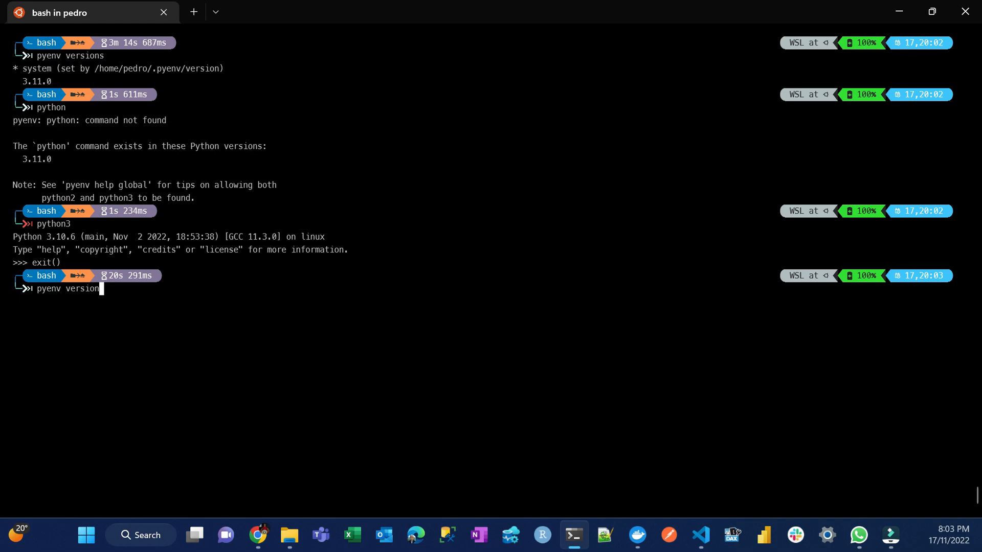
pyautogui.press('Enter')
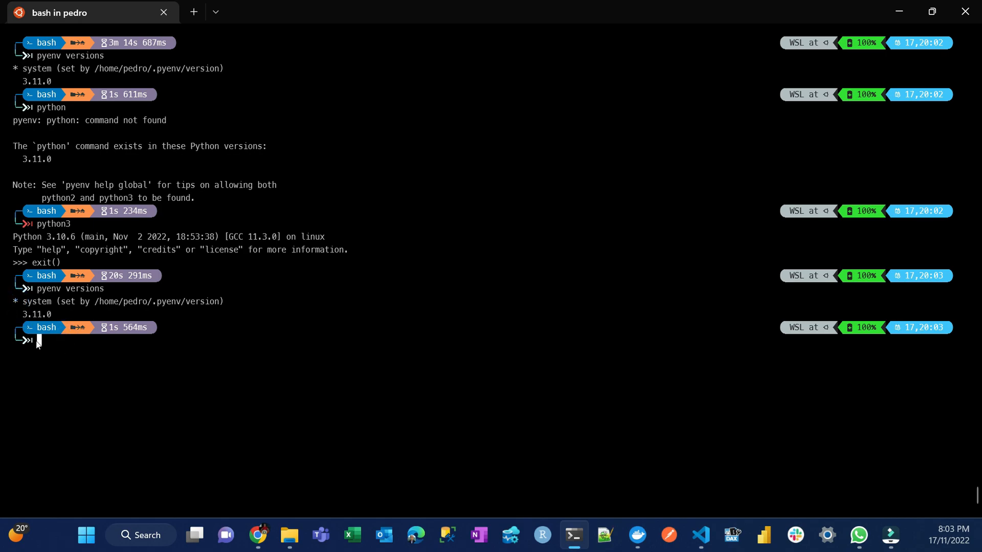
pyautogui.moveTo(143, 335)
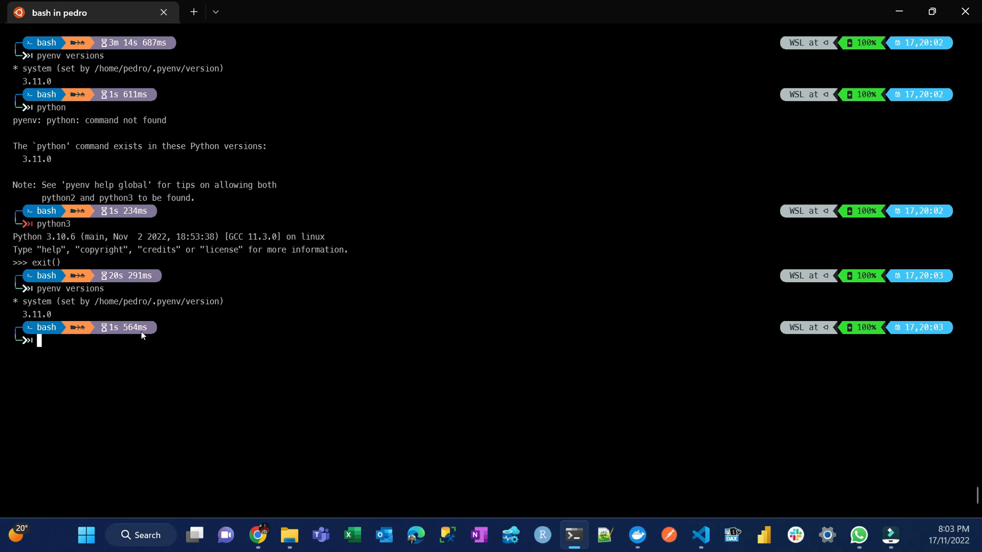
# Step: Set 3.11.0 as the global pyenv default and re-list versions to confirm
pyautogui.write('pyenv')
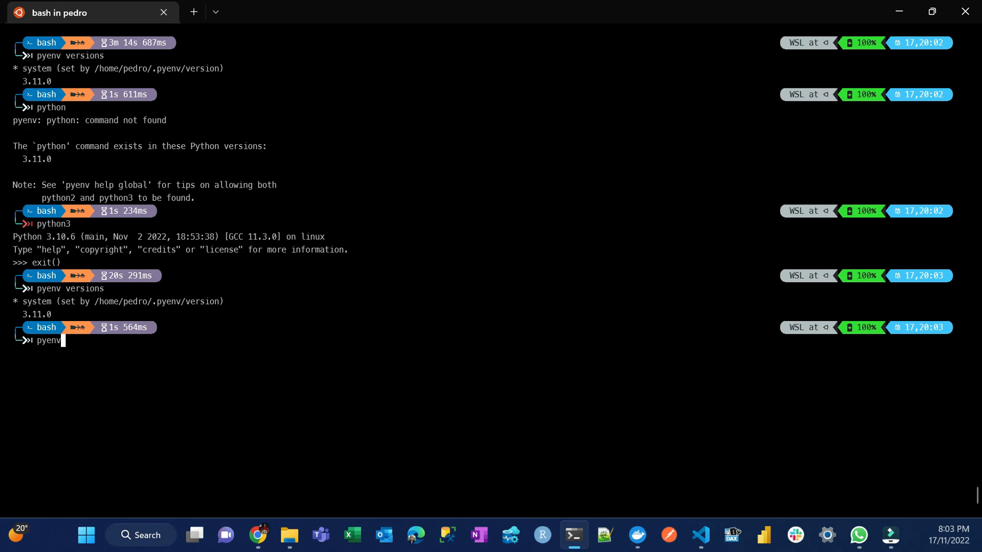
pyautogui.write('global')
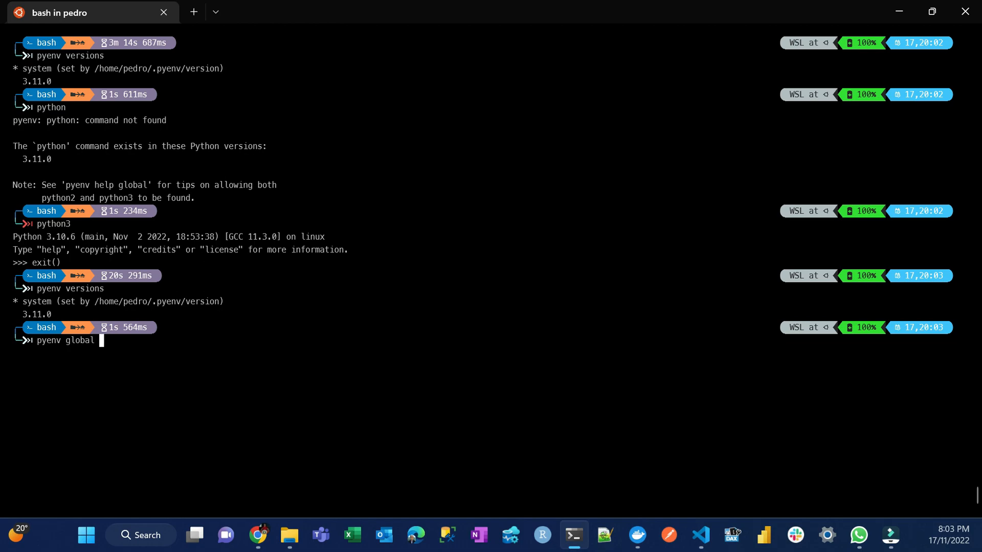
pyautogui.write('3.')
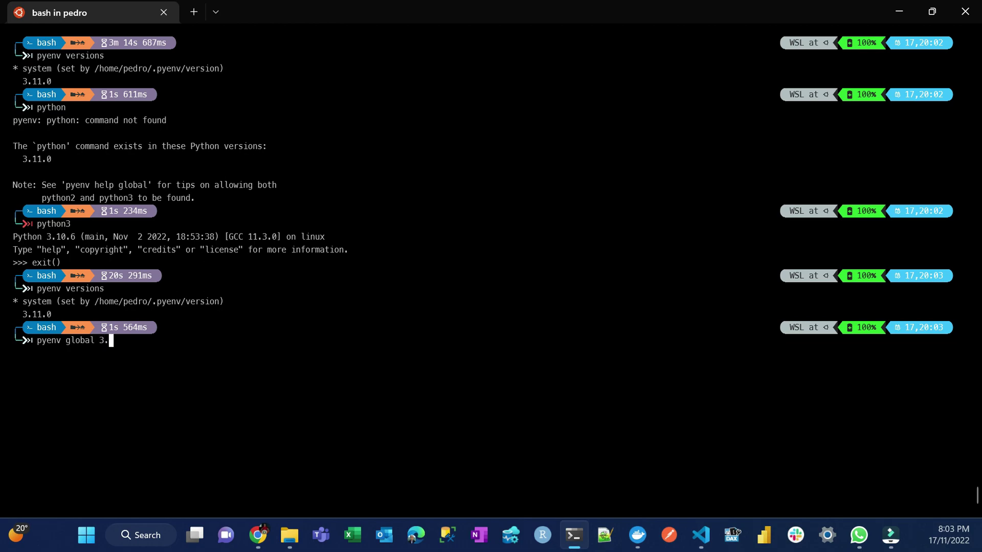
pyautogui.write('11.0')
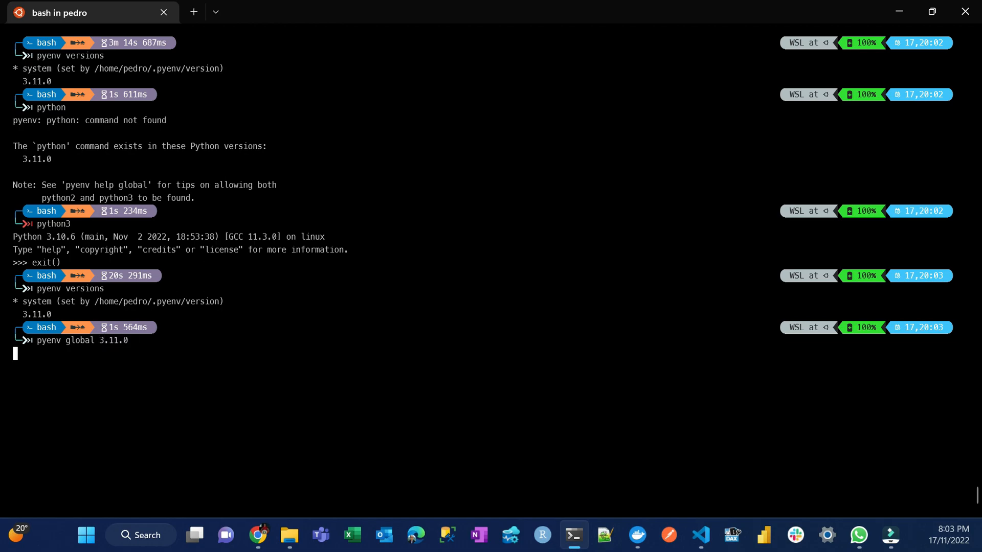
pyautogui.write('pyenv versions')
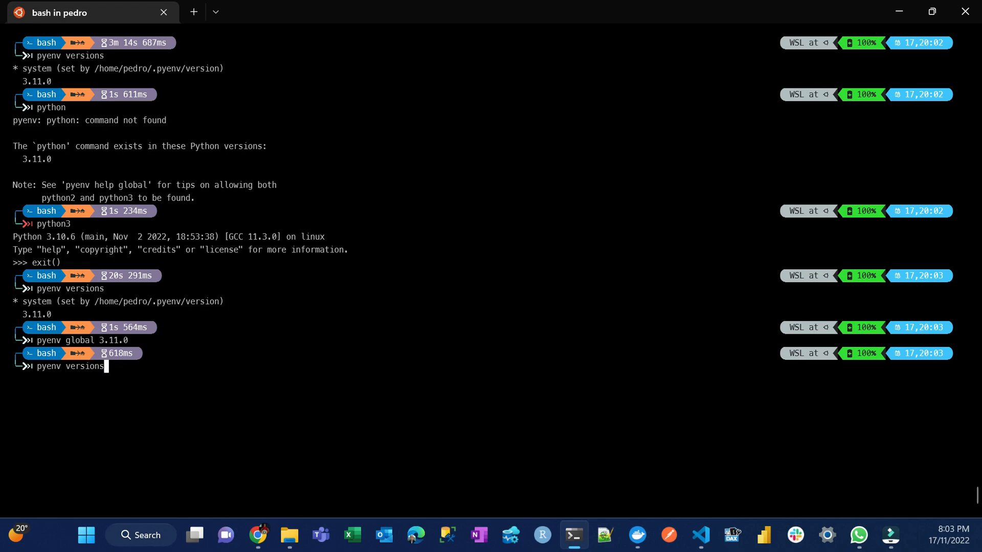
pyautogui.press('Enter')
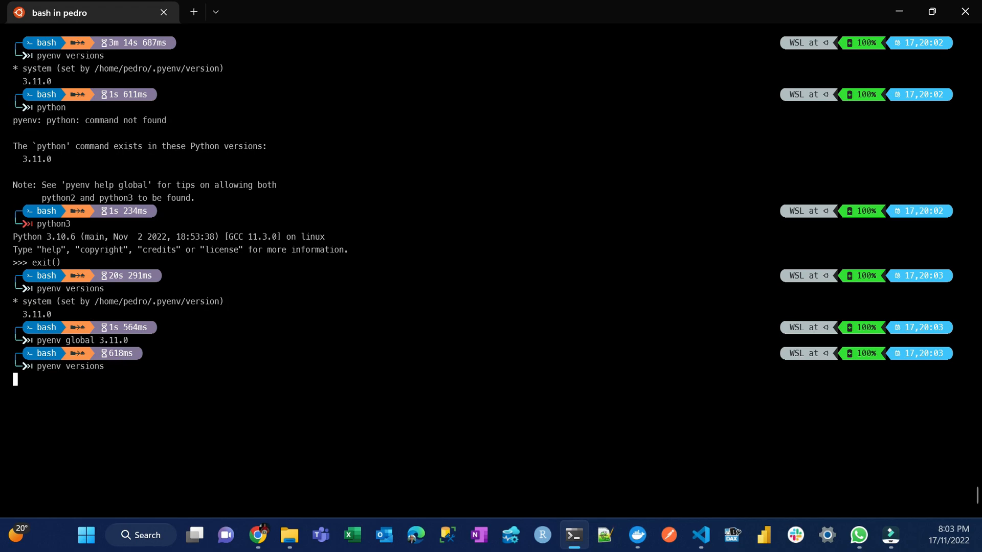
pyautogui.press('Enter')
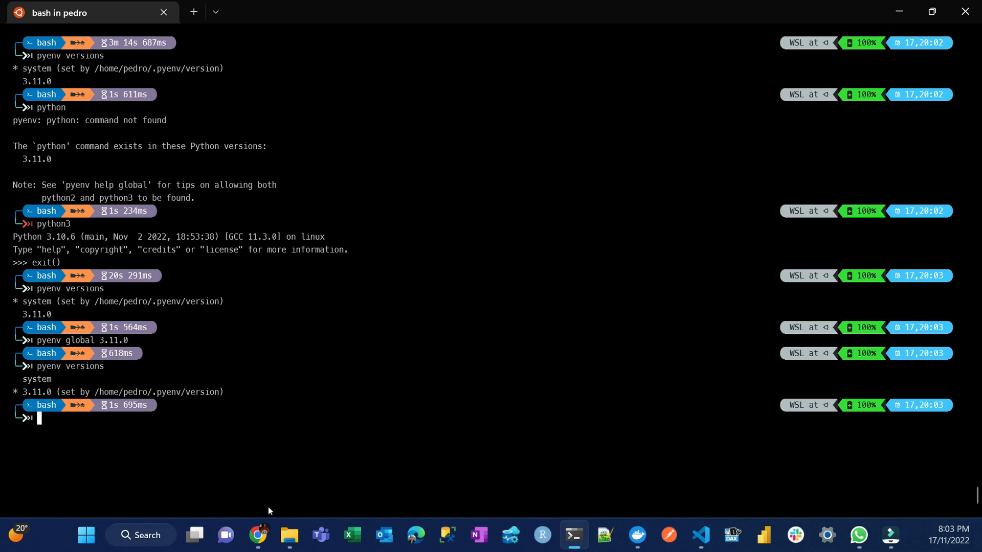
pyautogui.write('p')
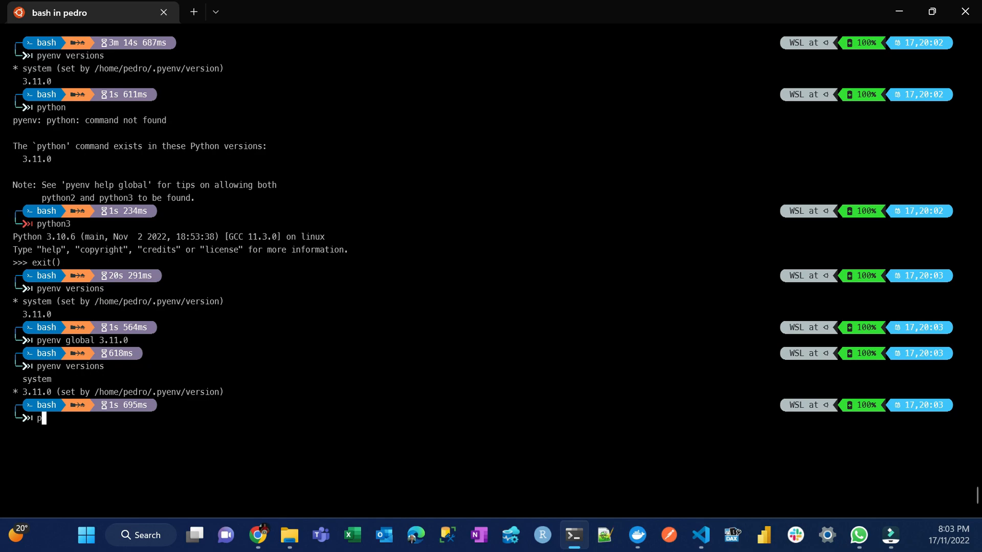
# Step: Launch python to see the 3.11.0 banner, then exit() back to the bash prompt
pyautogui.write('ython')
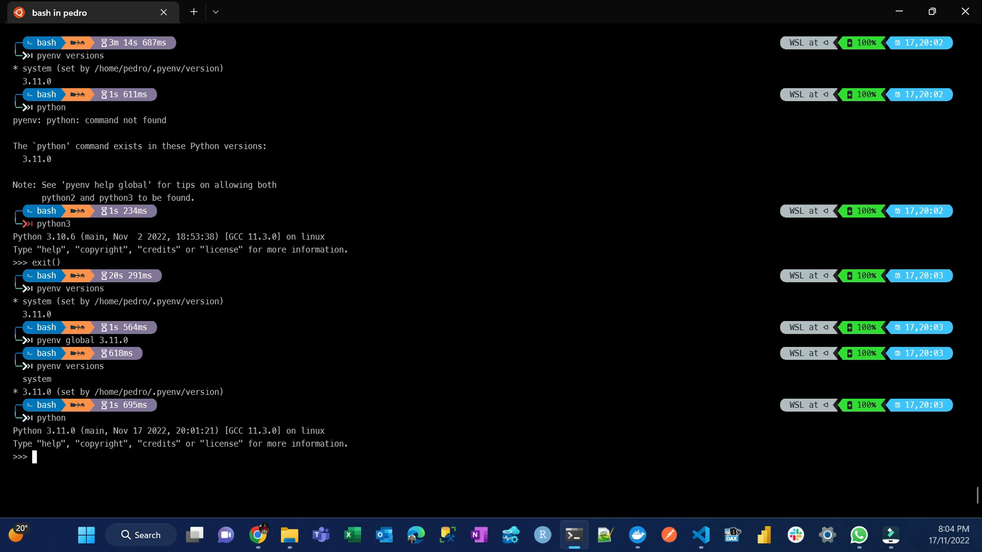
pyautogui.write('exit')
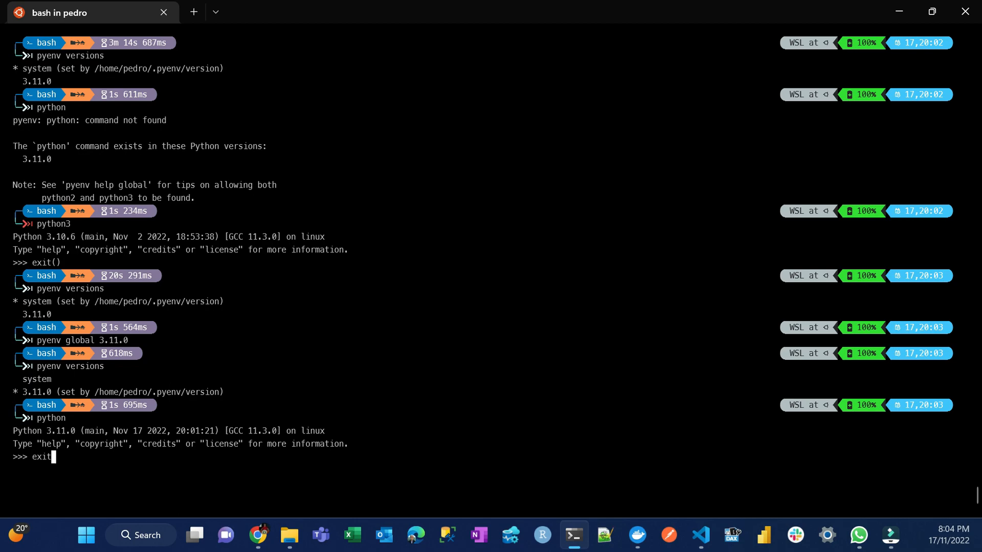
pyautogui.write('()')
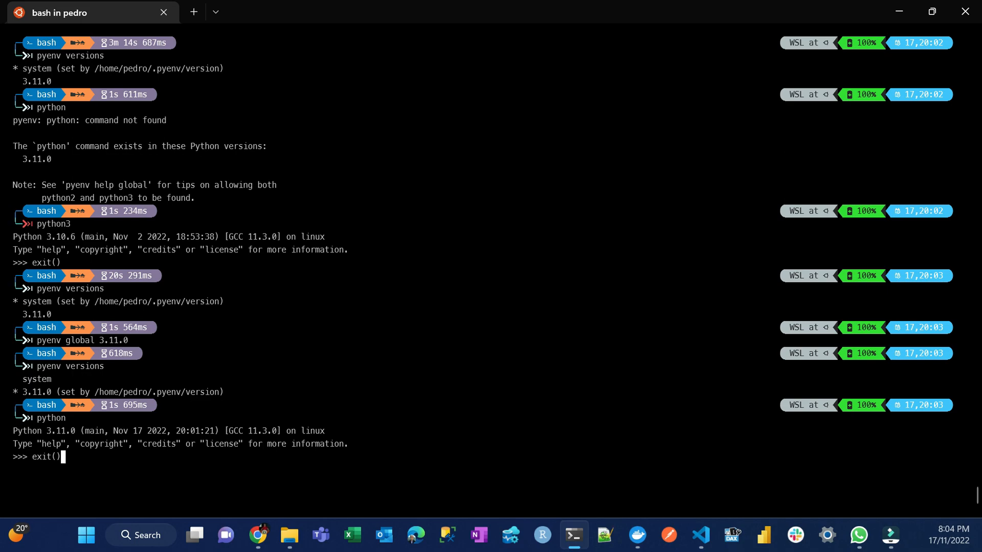
pyautogui.press('Enter')
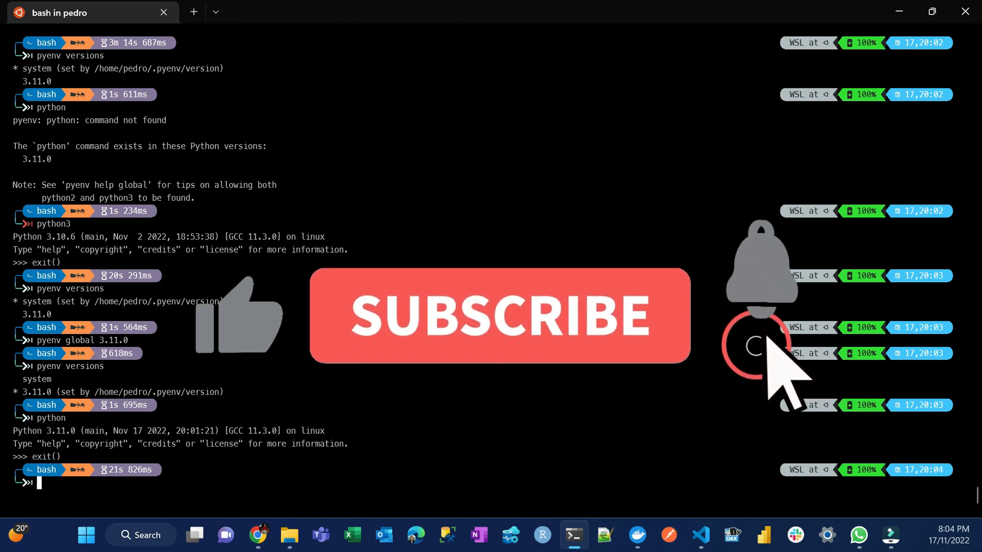
pyautogui.click(498, 324)
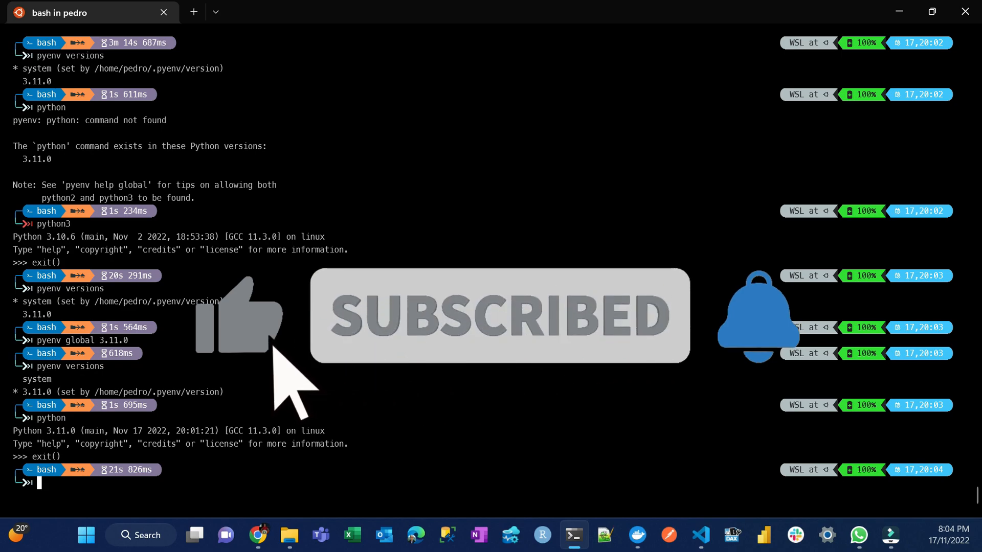